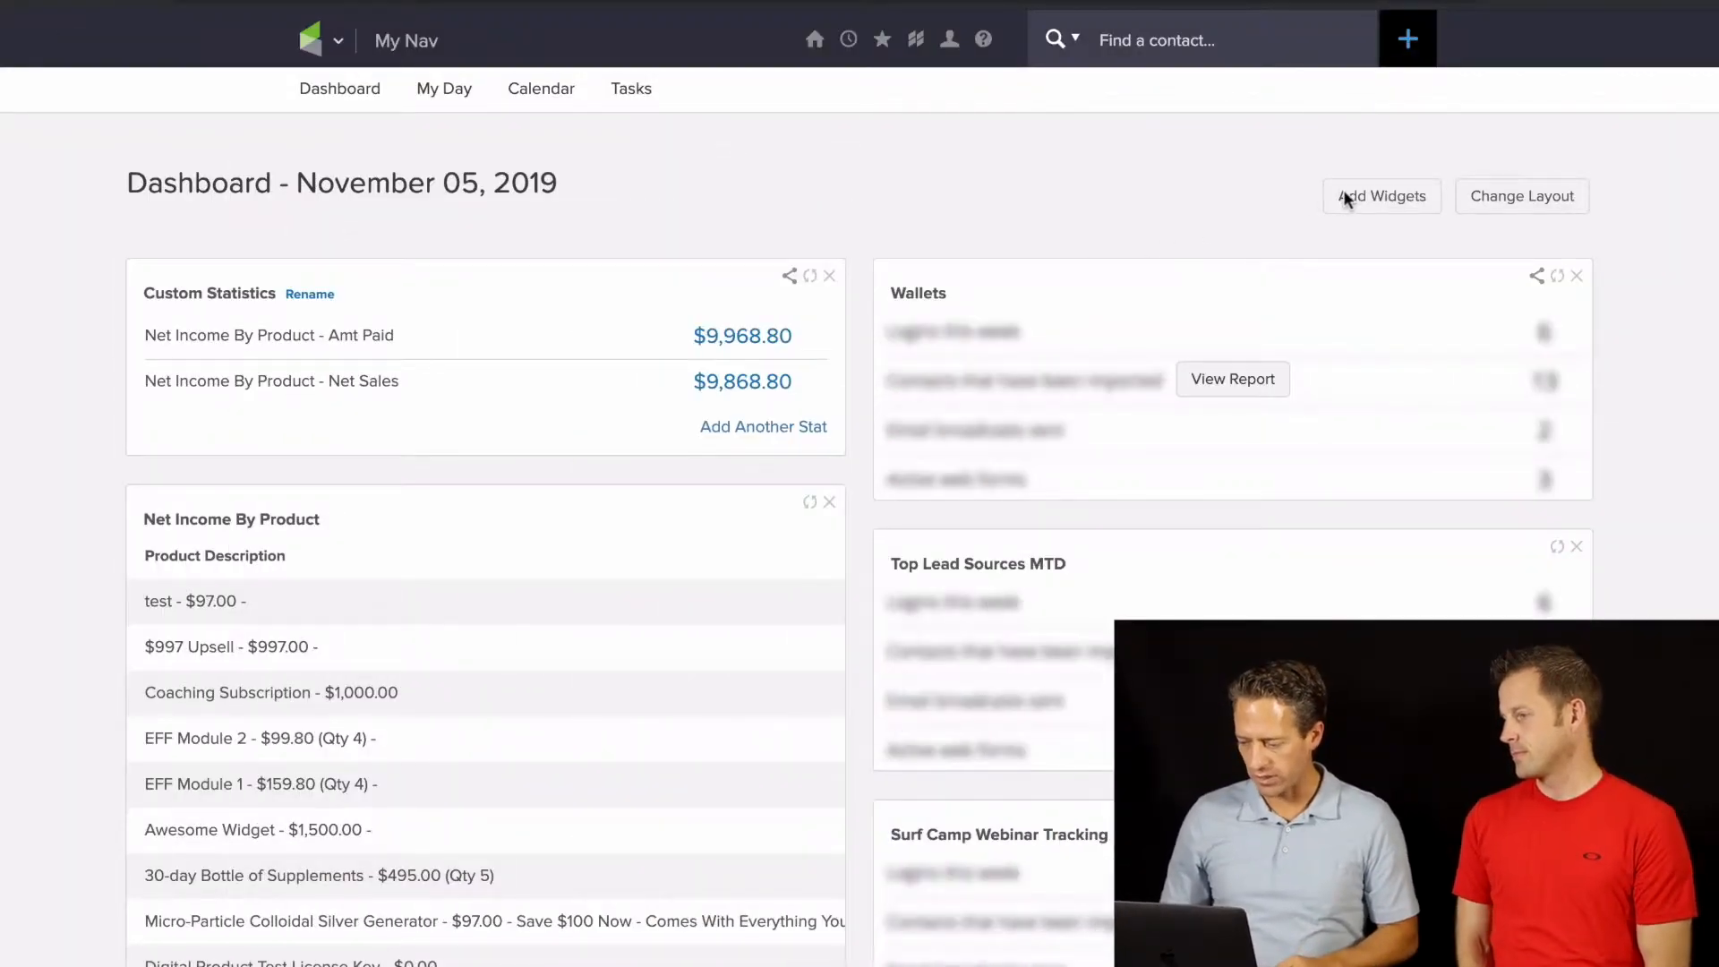
Open the Add Dashboard Widgets catalogue and scroll through the widget options
click(1380, 195)
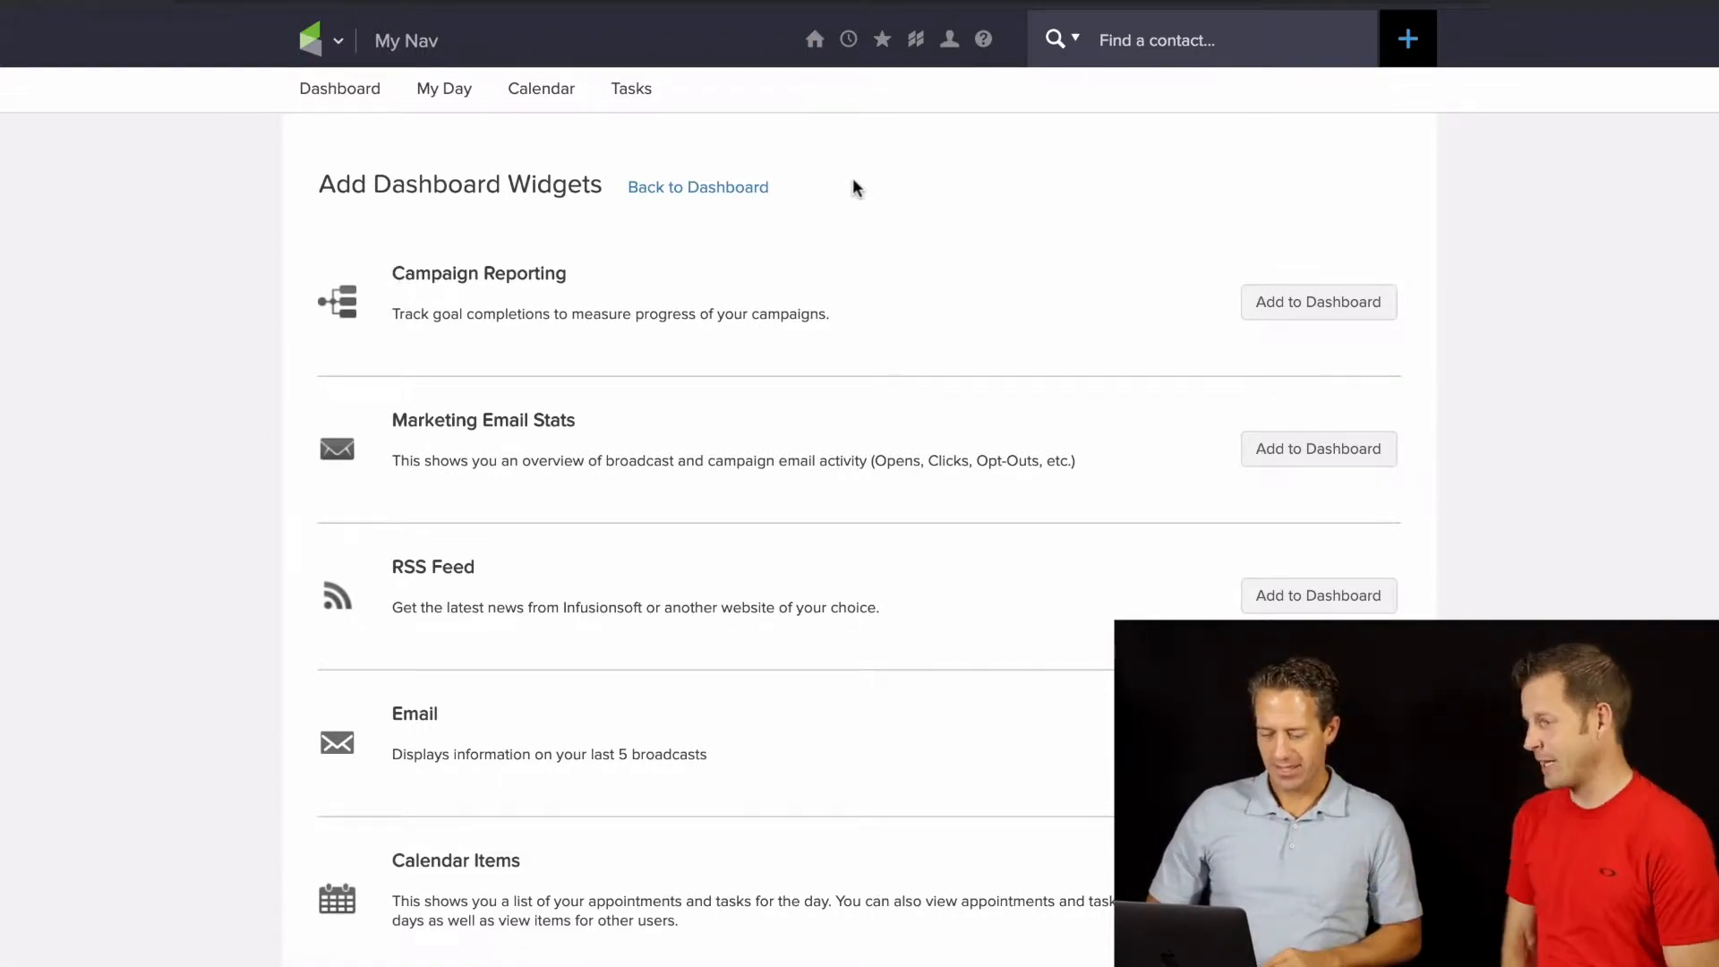
scroll(down, 3)
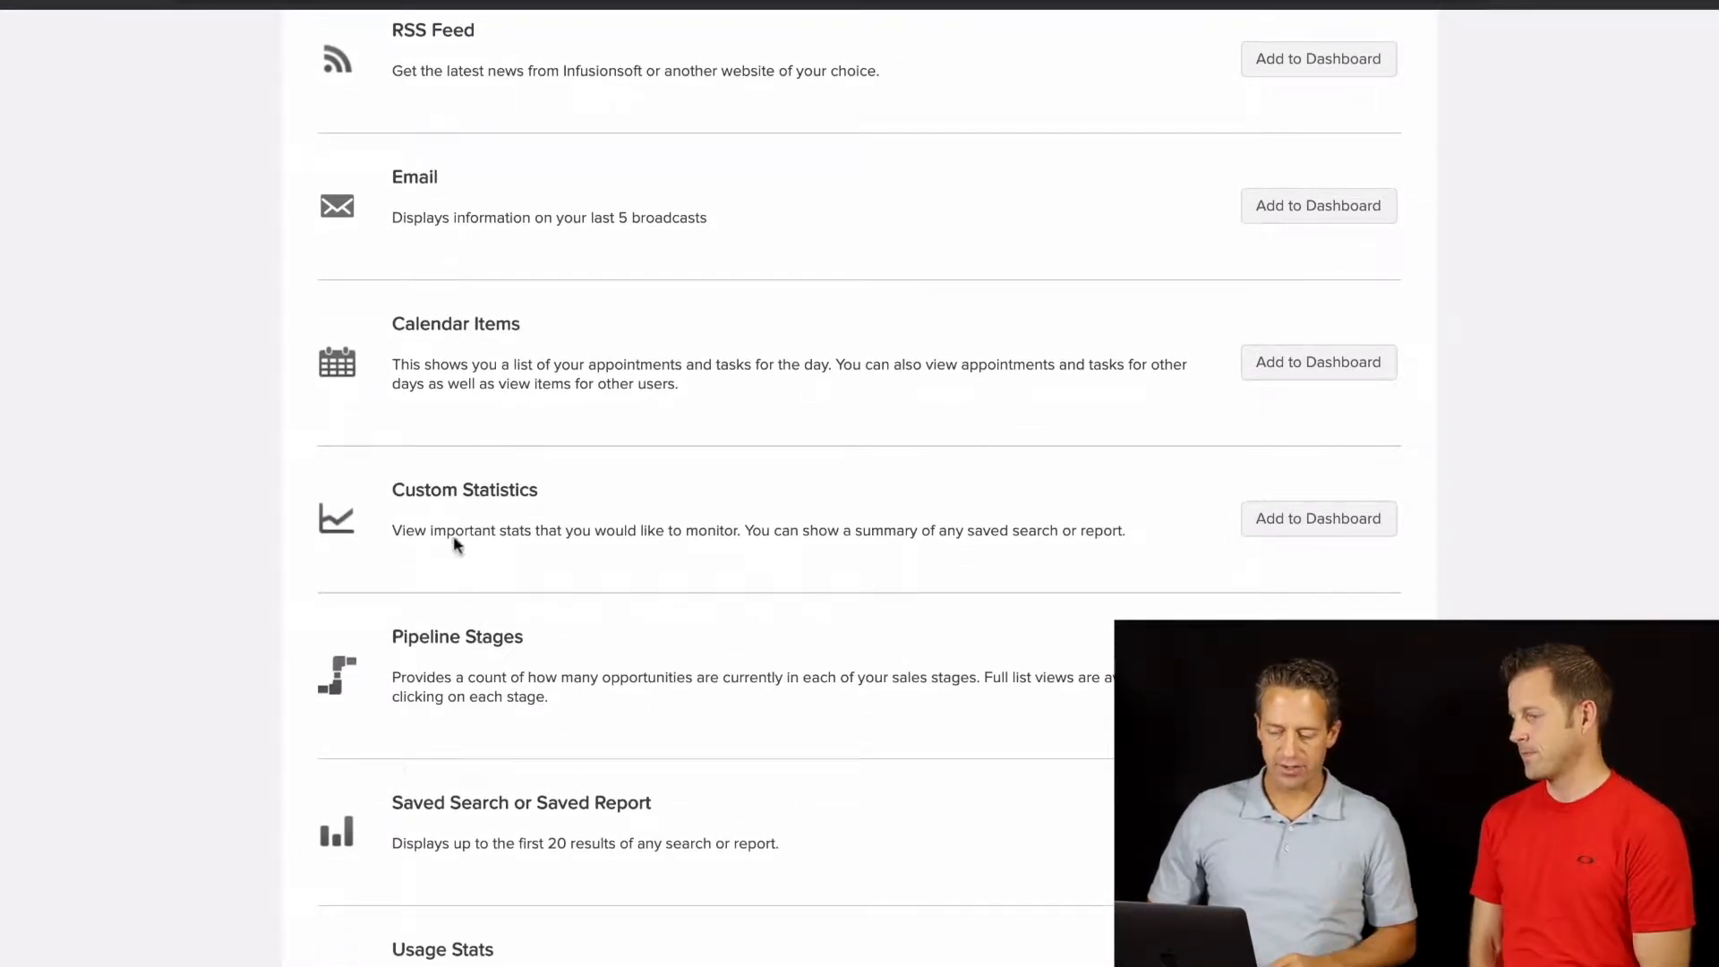
mouse_move(496, 661)
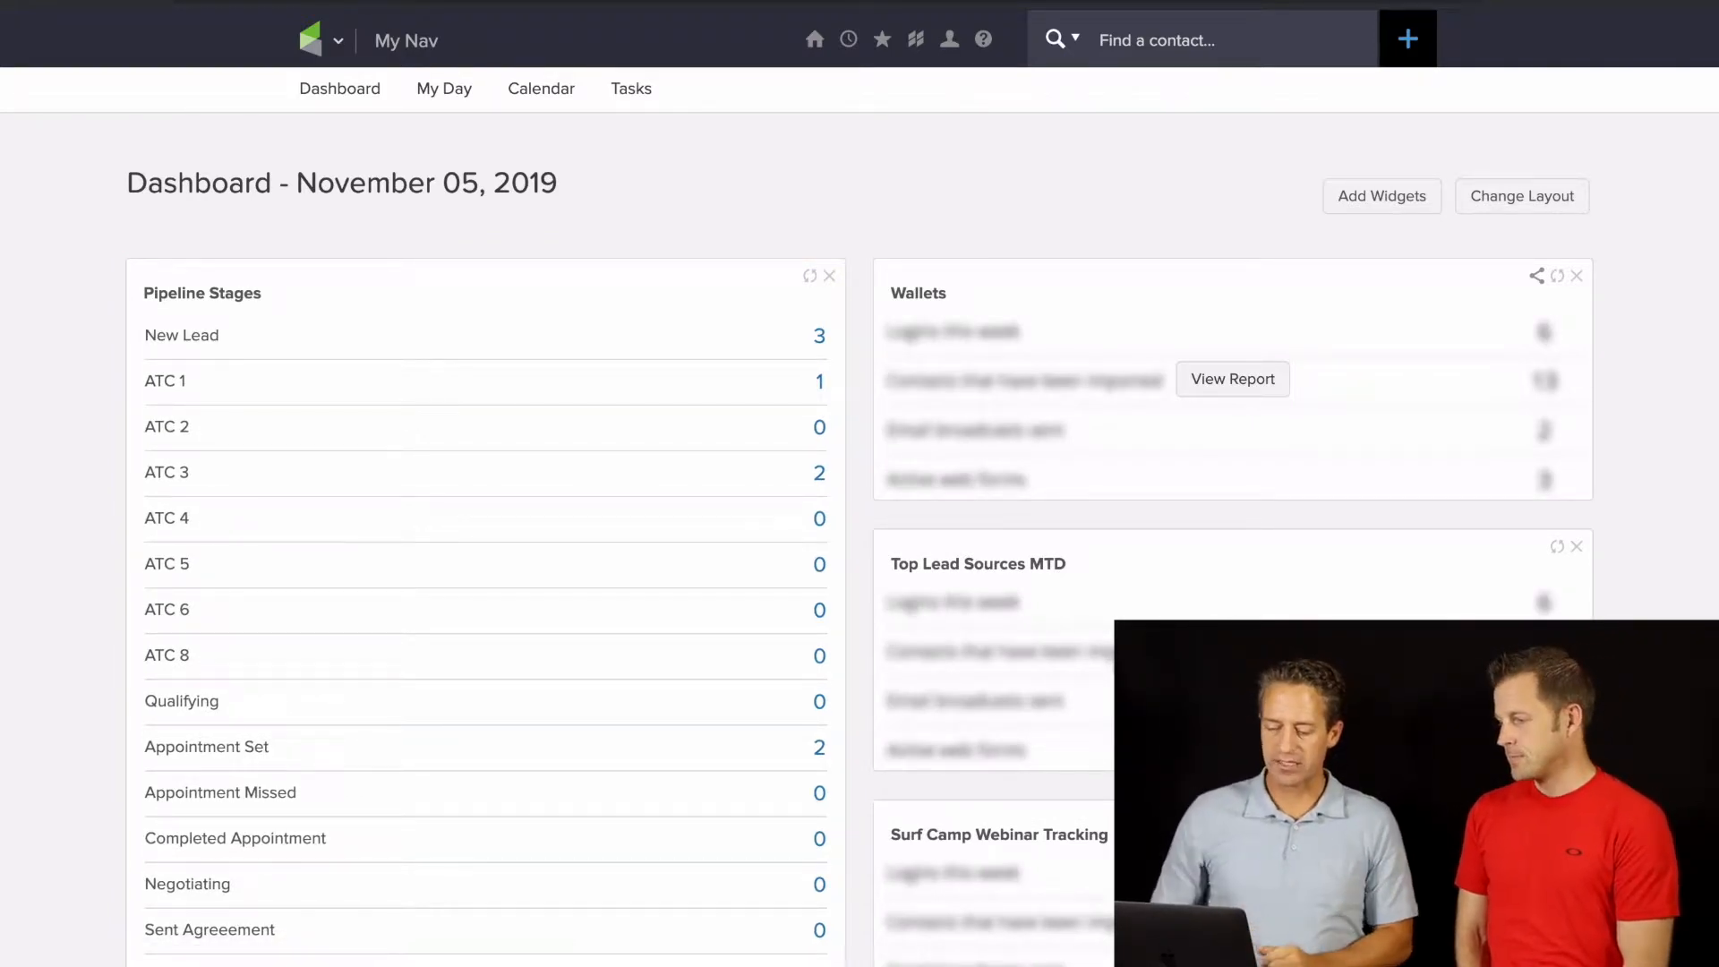
Open the list of the three New Lead opportunities from the Pipeline Stages widget
scroll(down, 3)
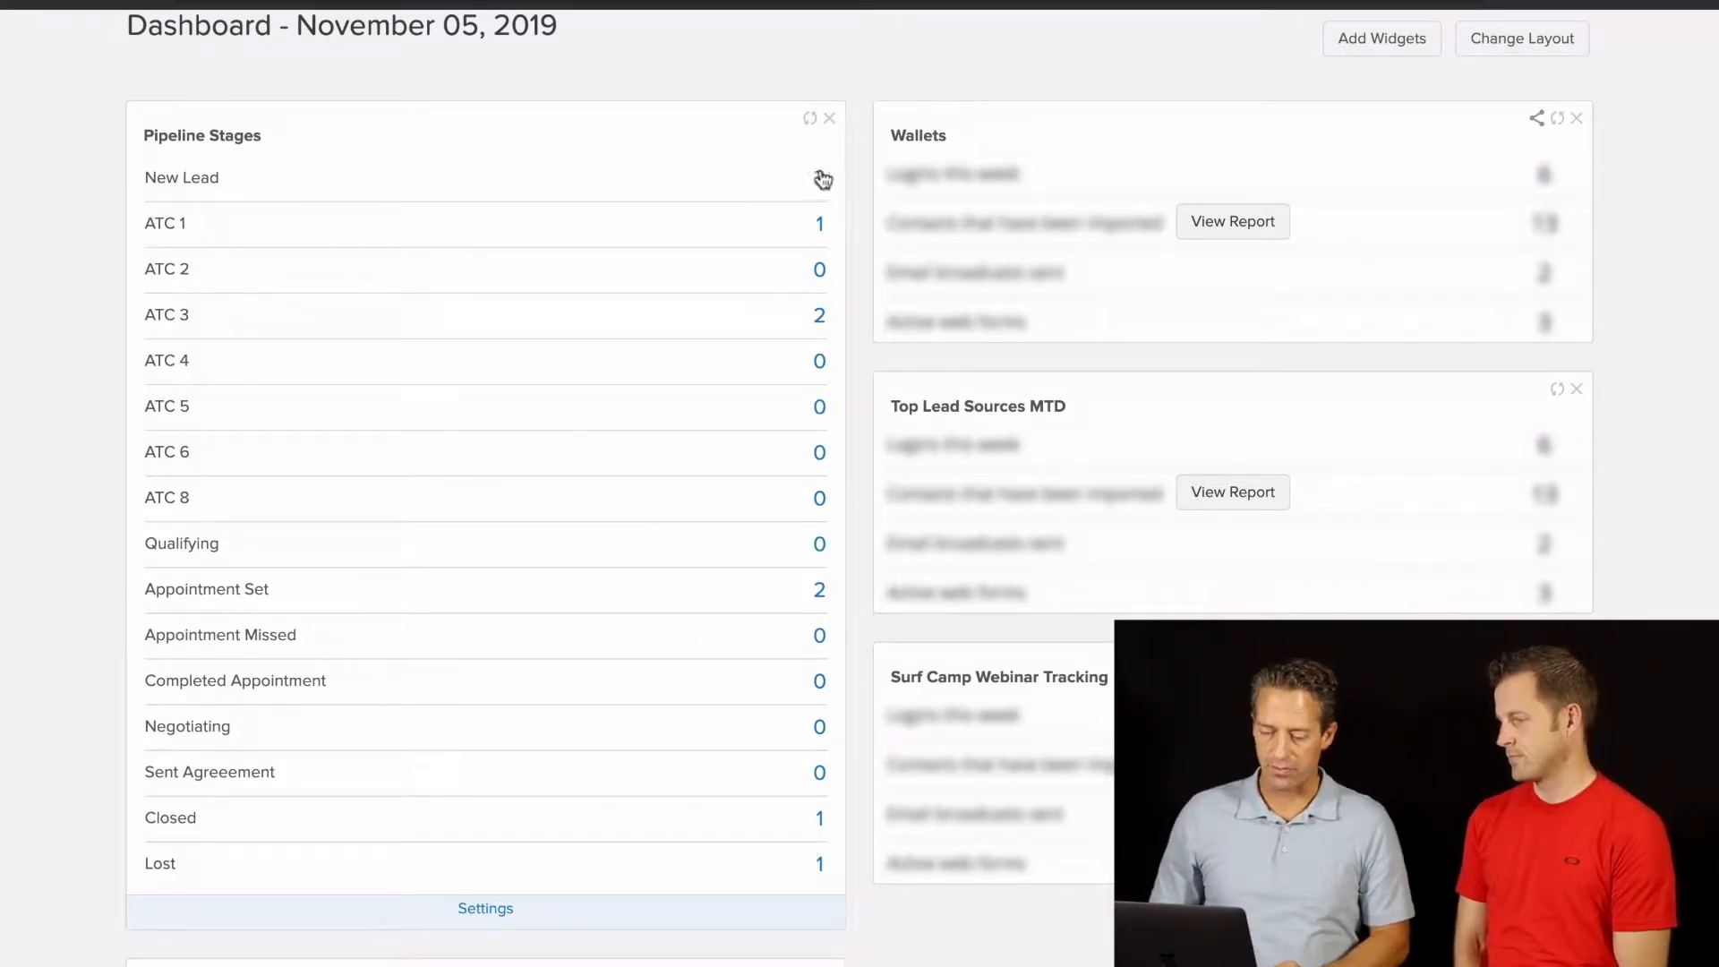
click(817, 182)
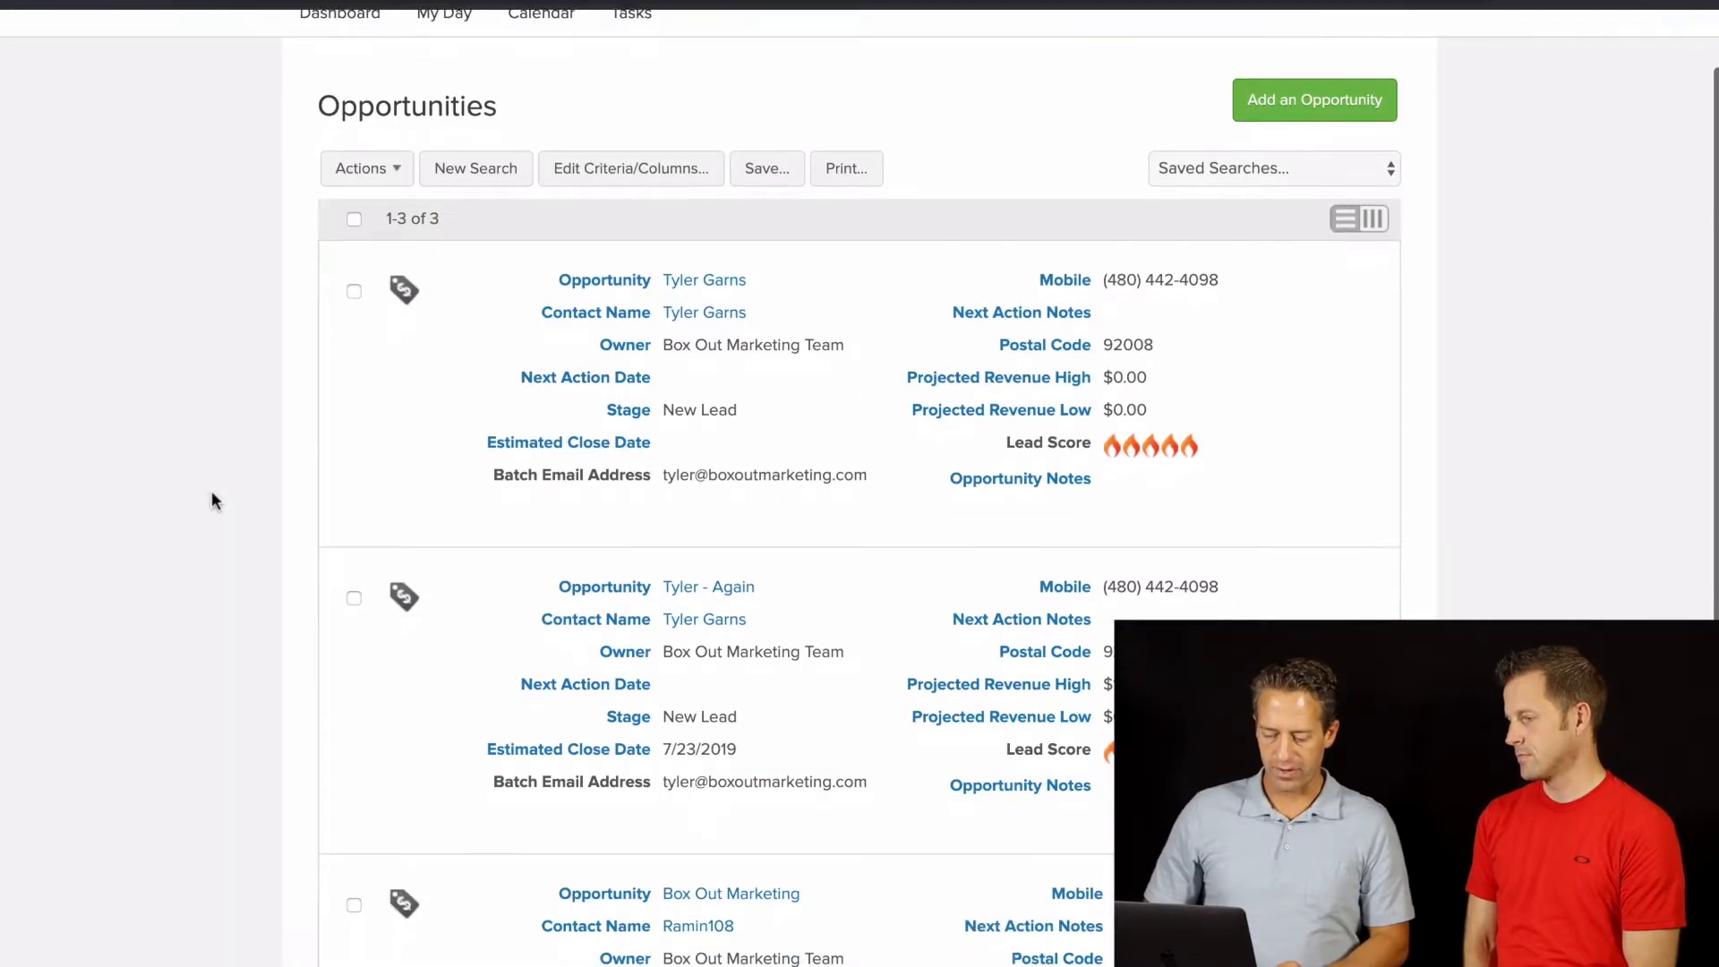
scroll(down, 3)
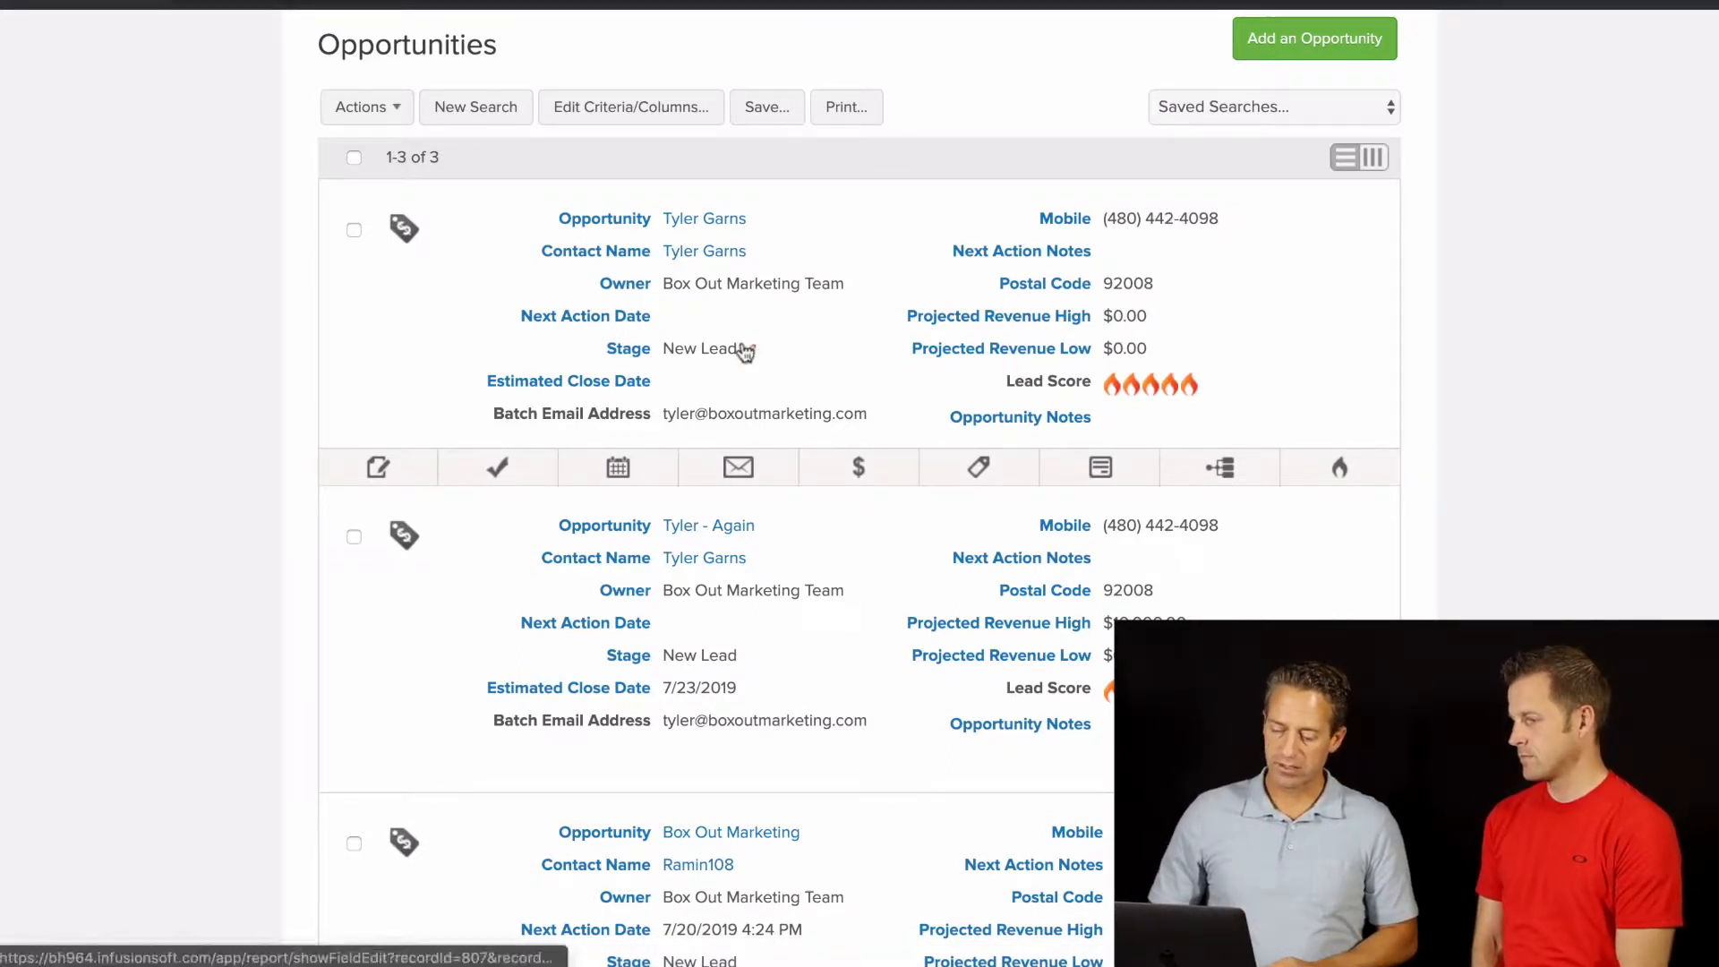
Edit the first opportunity's stage, trying Appointment Set, then choosing ATC 1 unsaved
click(707, 349)
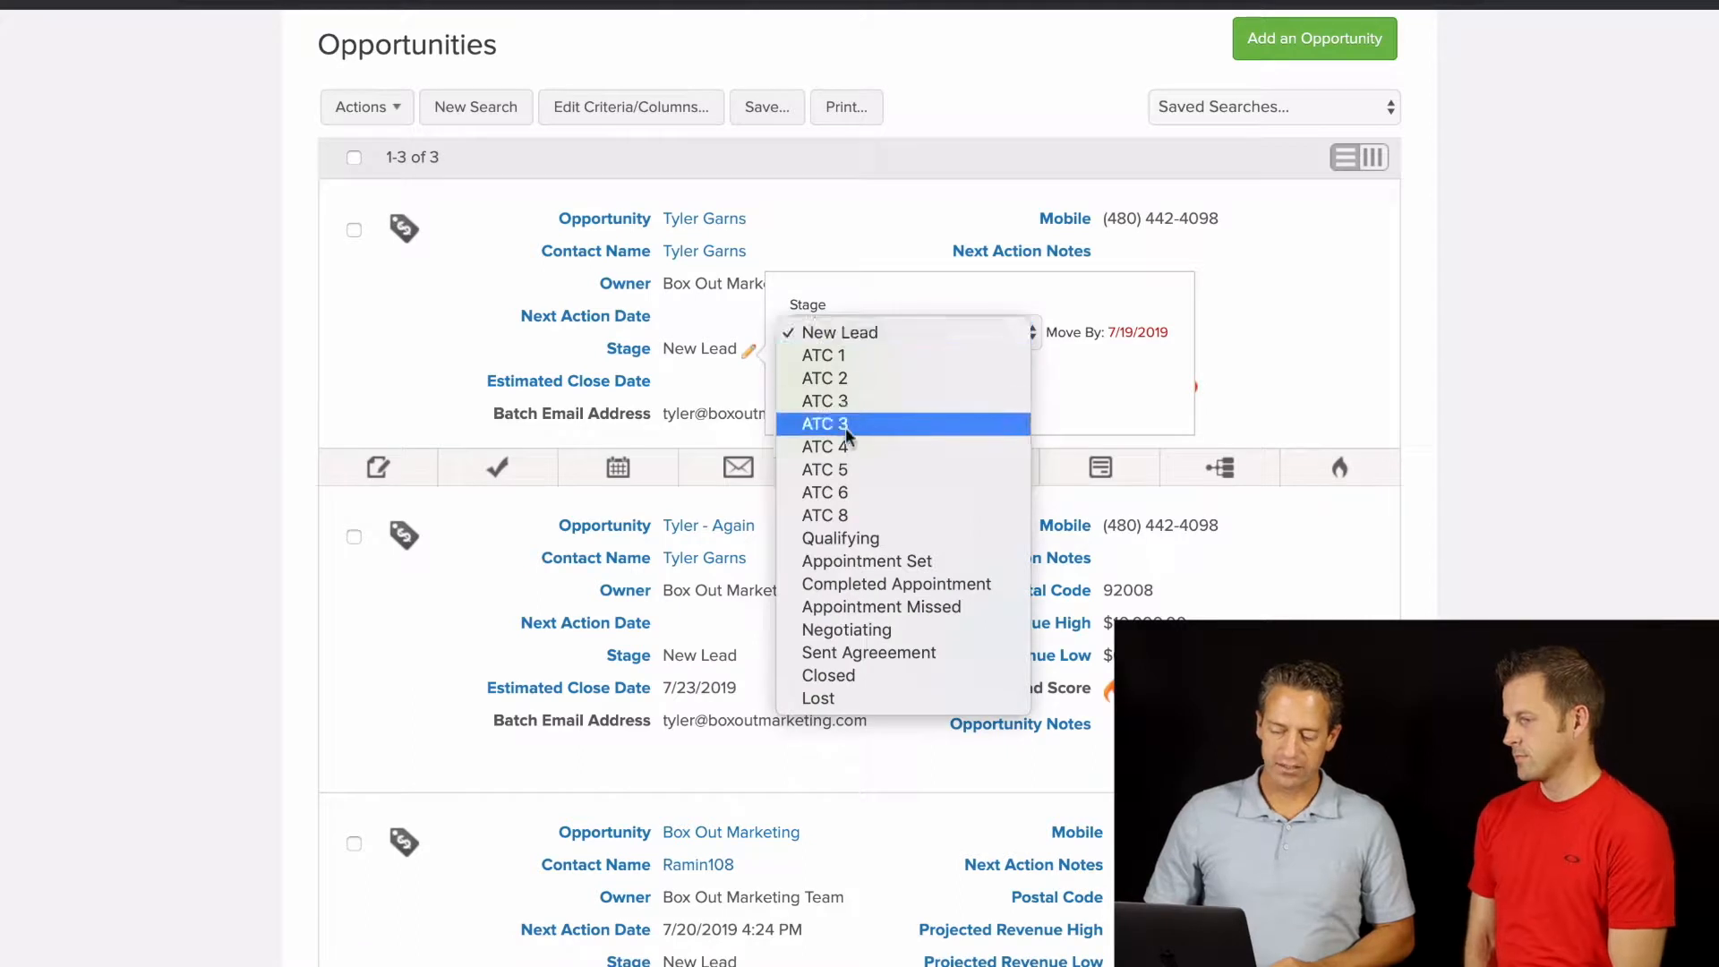
mouse_move(866, 561)
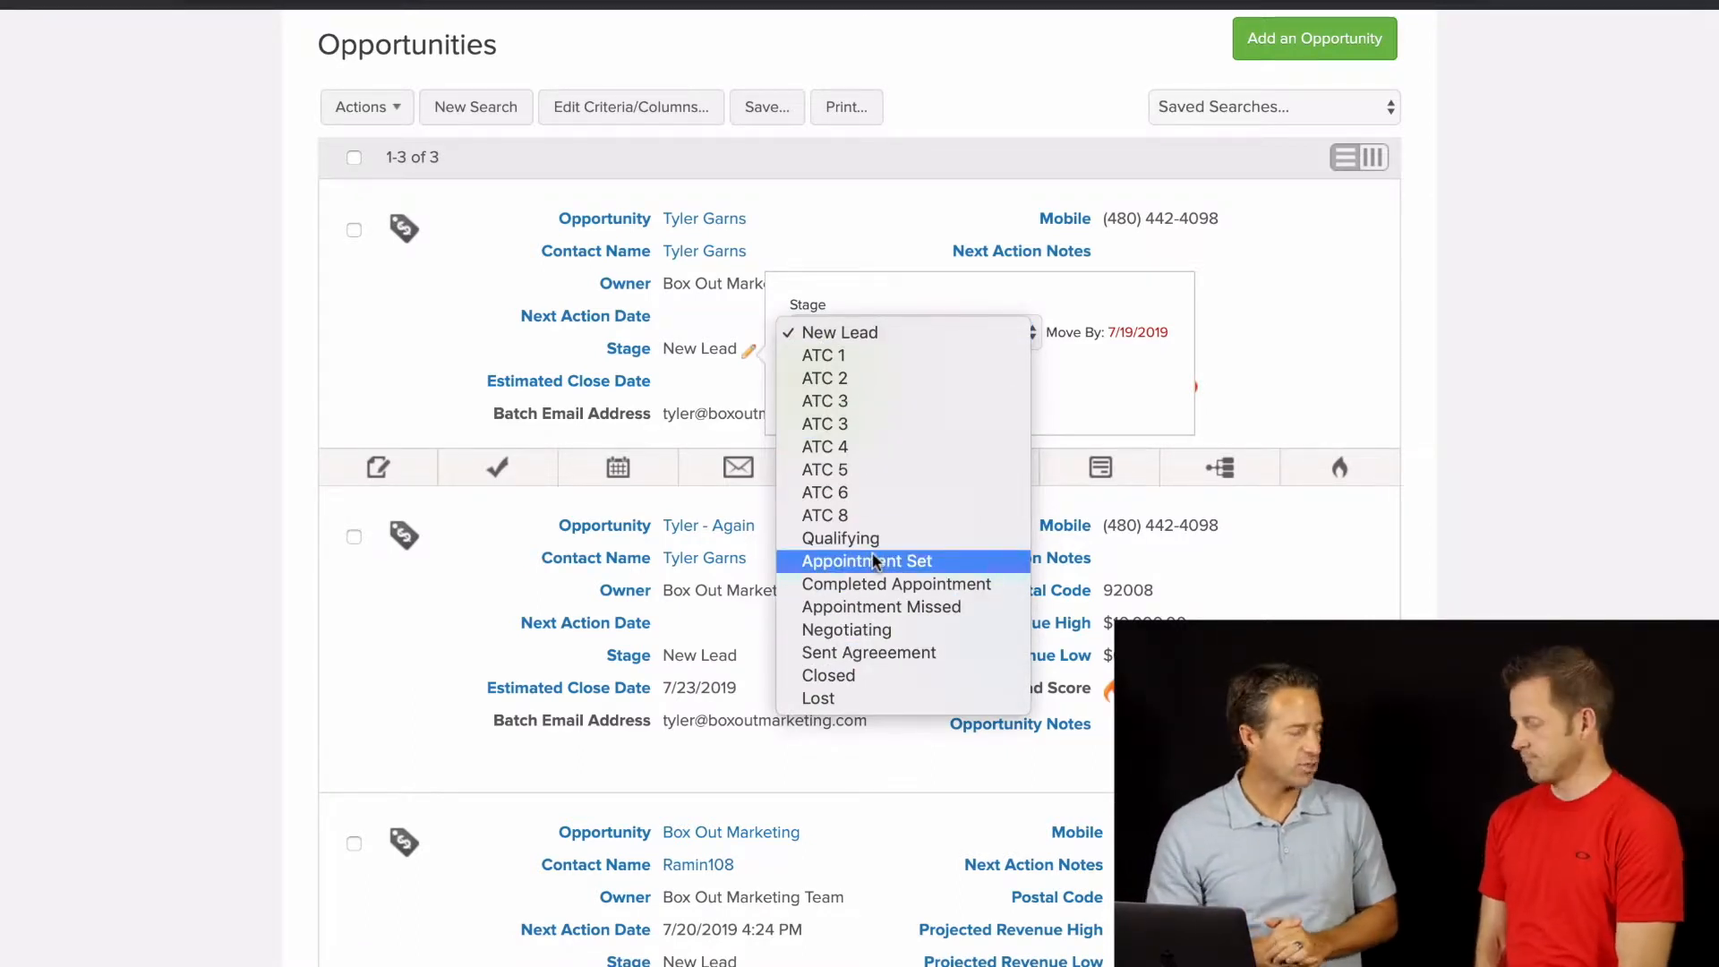
click(866, 560)
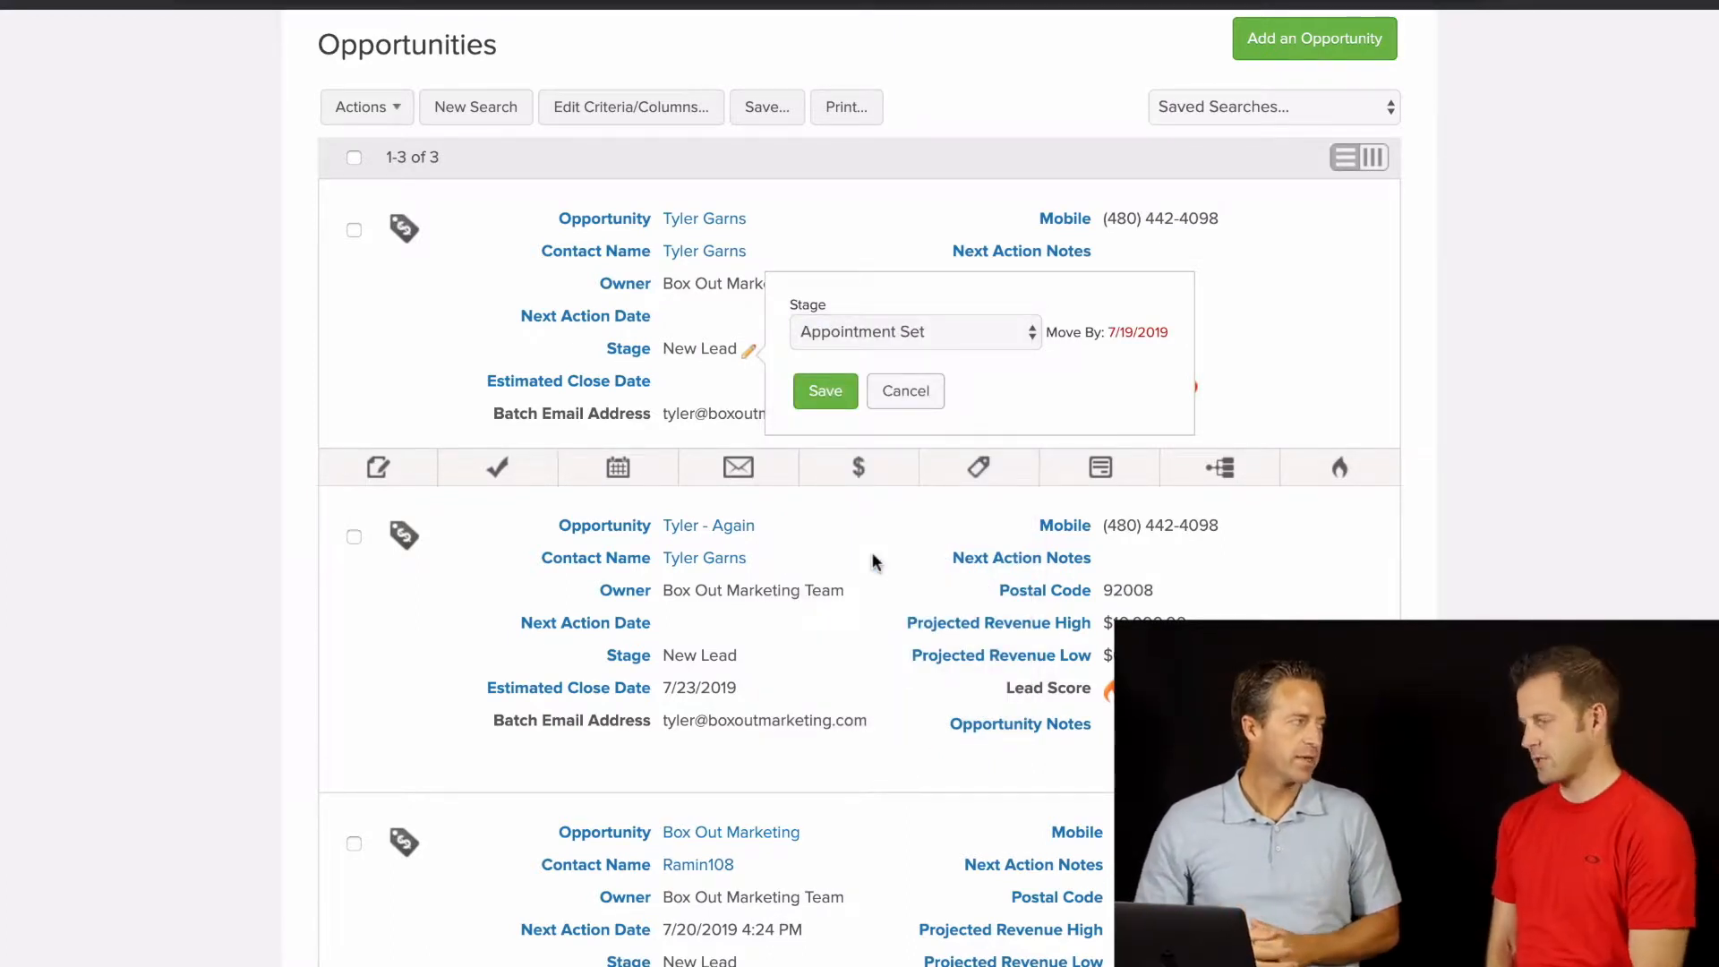
click(913, 331)
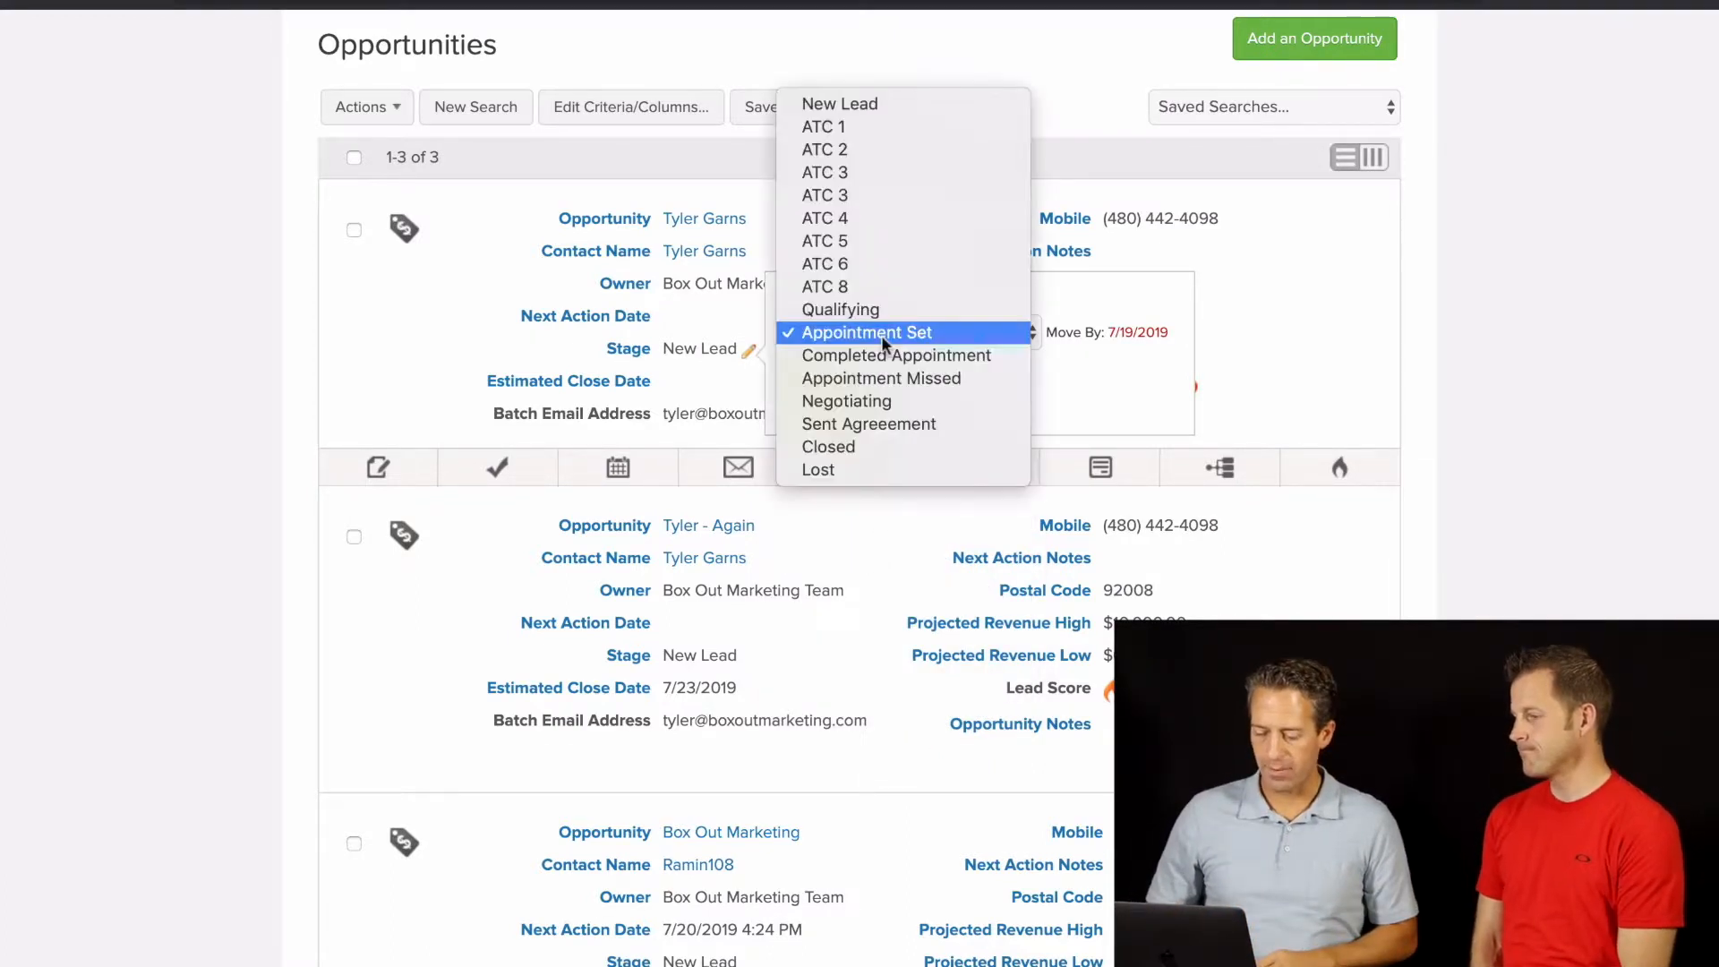
click(824, 126)
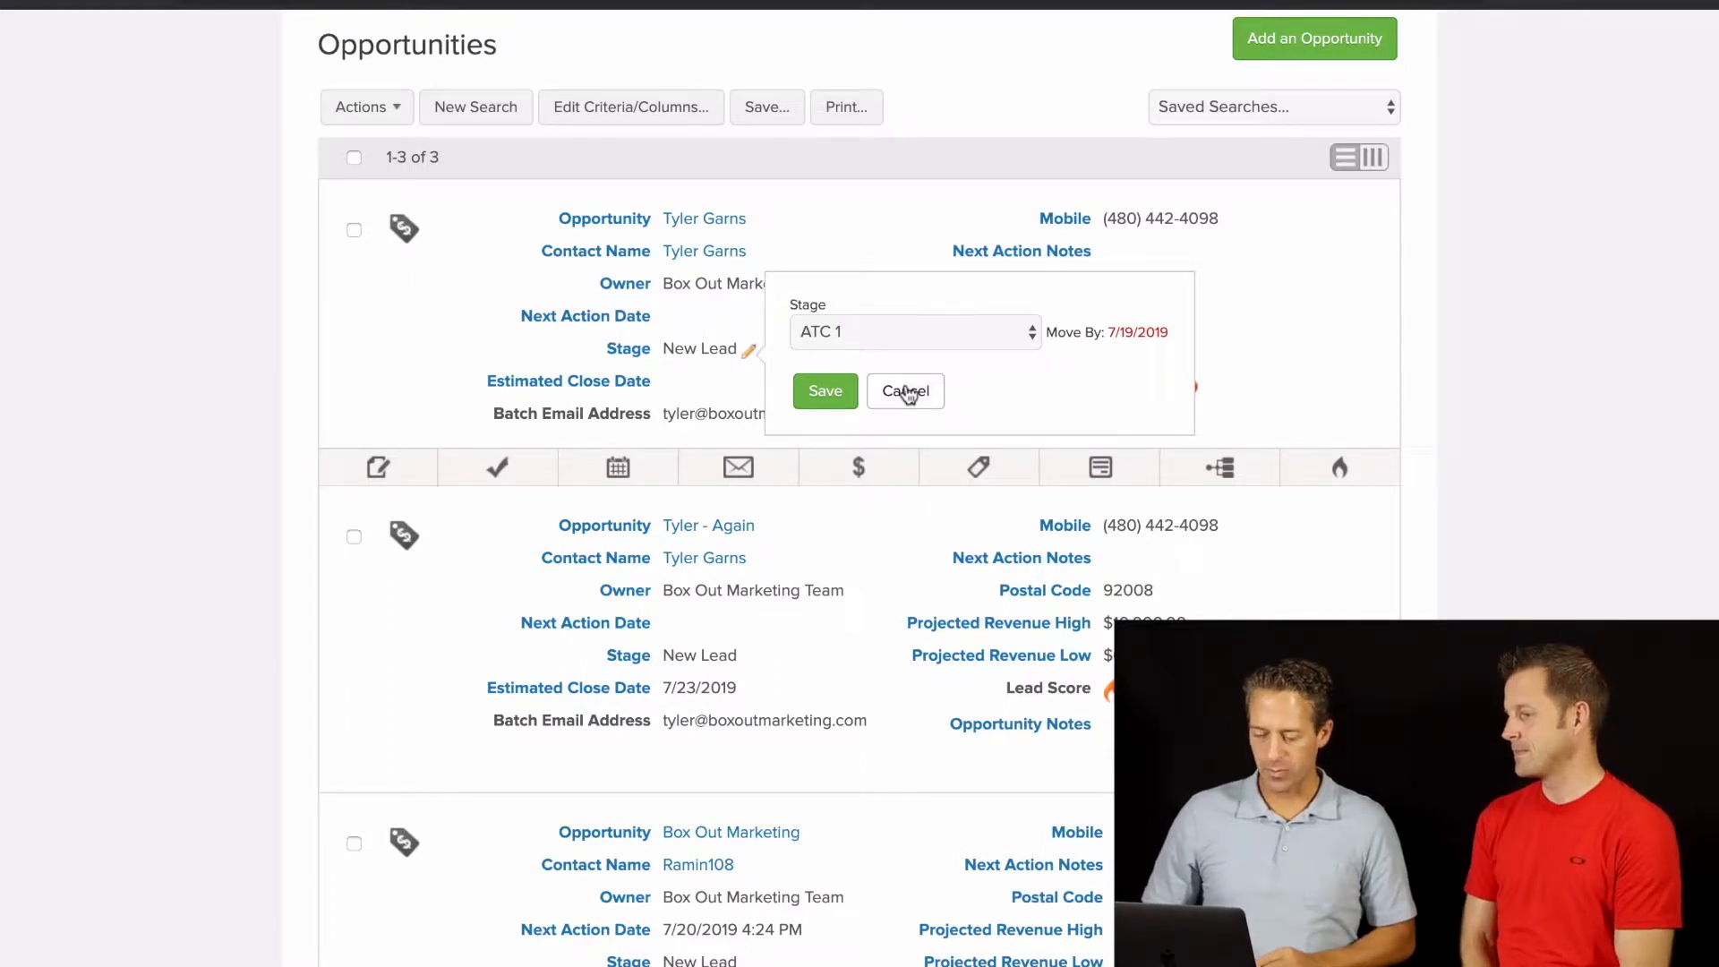
Browse the stage list again and keep ATC 1 selected for the first opportunity
click(913, 331)
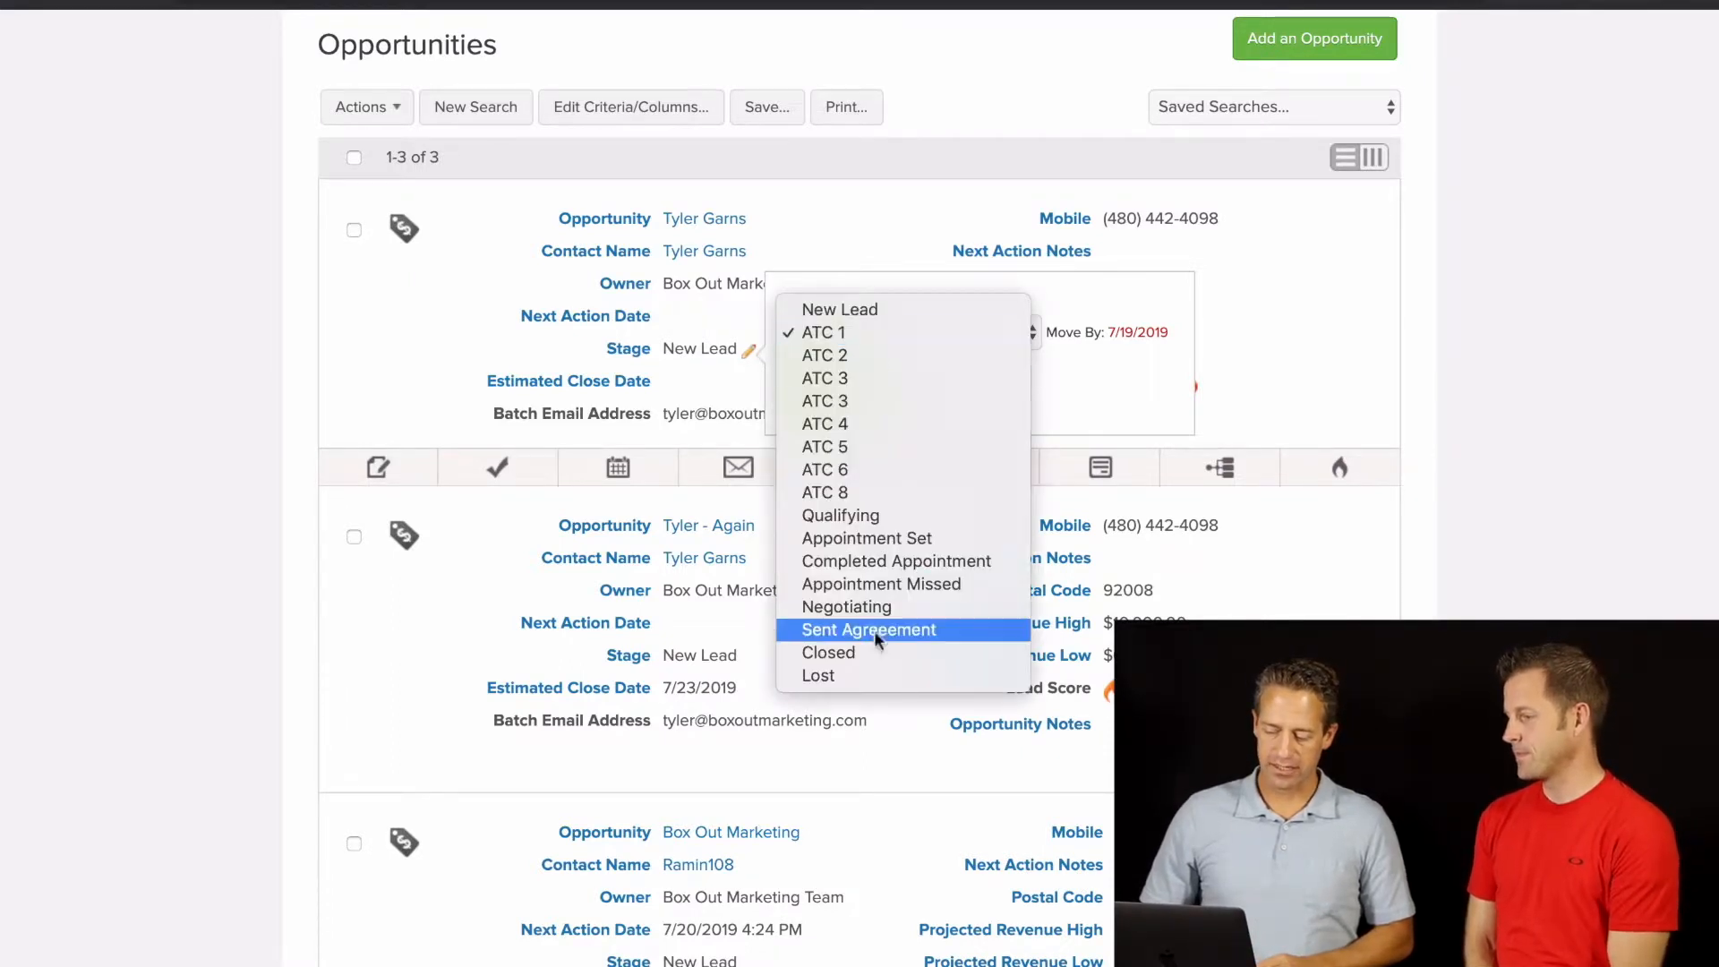
mouse_move(874, 446)
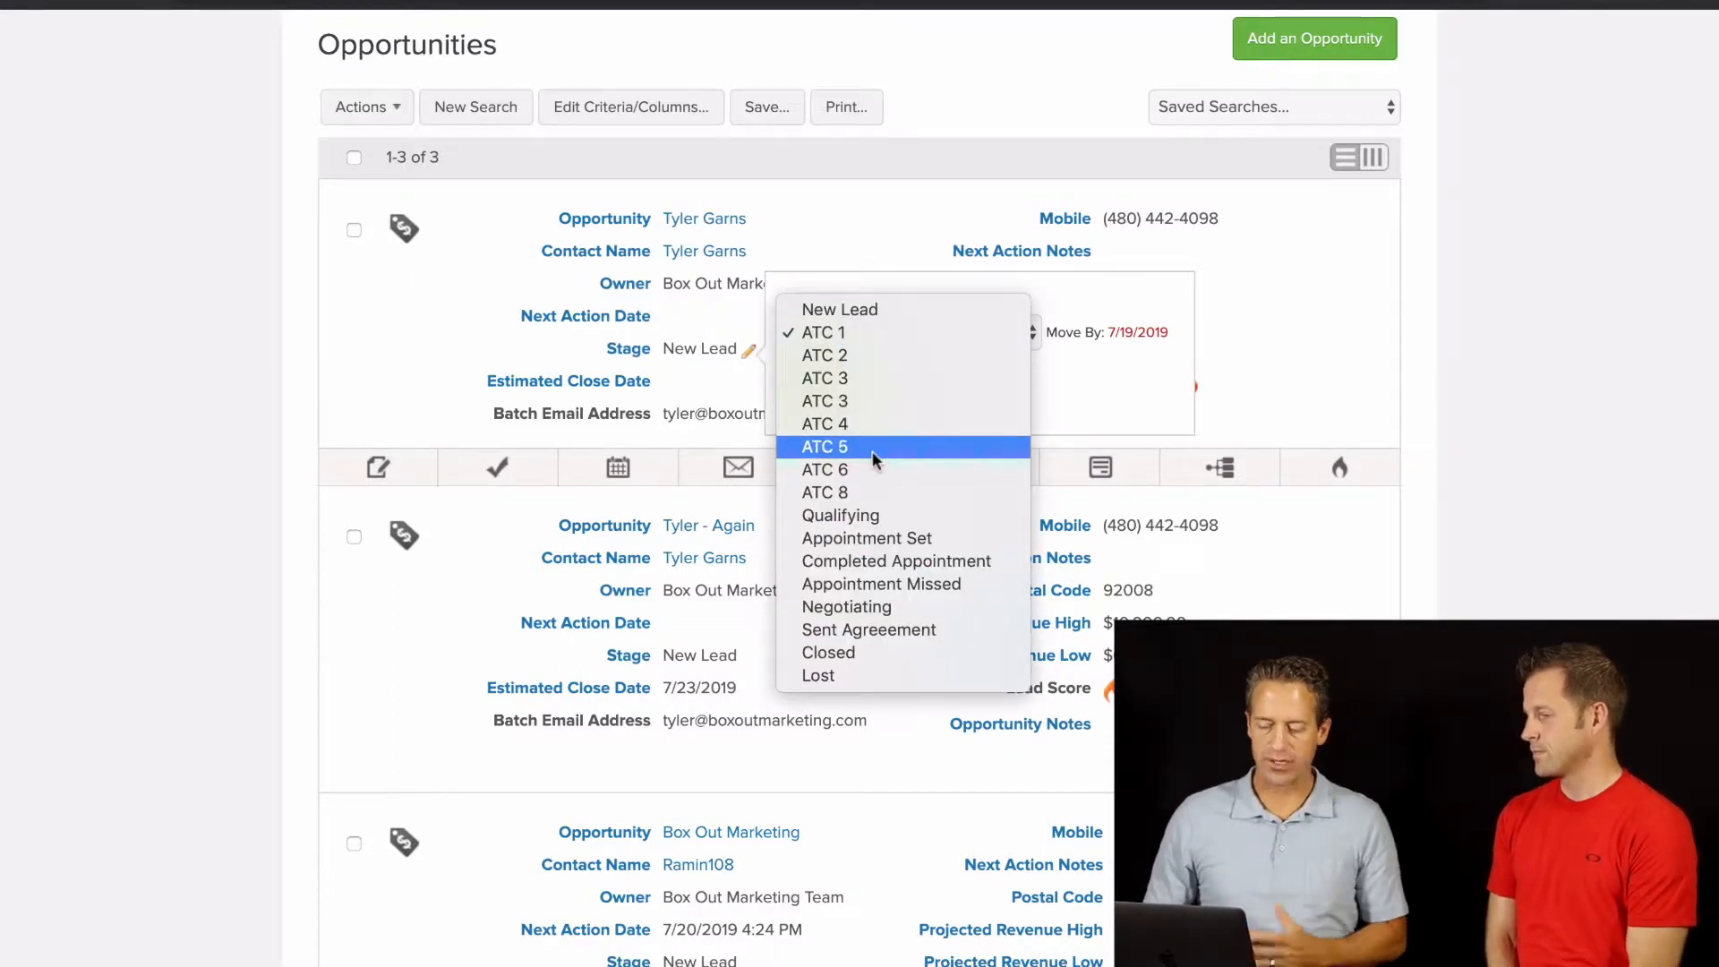
mouse_move(904, 492)
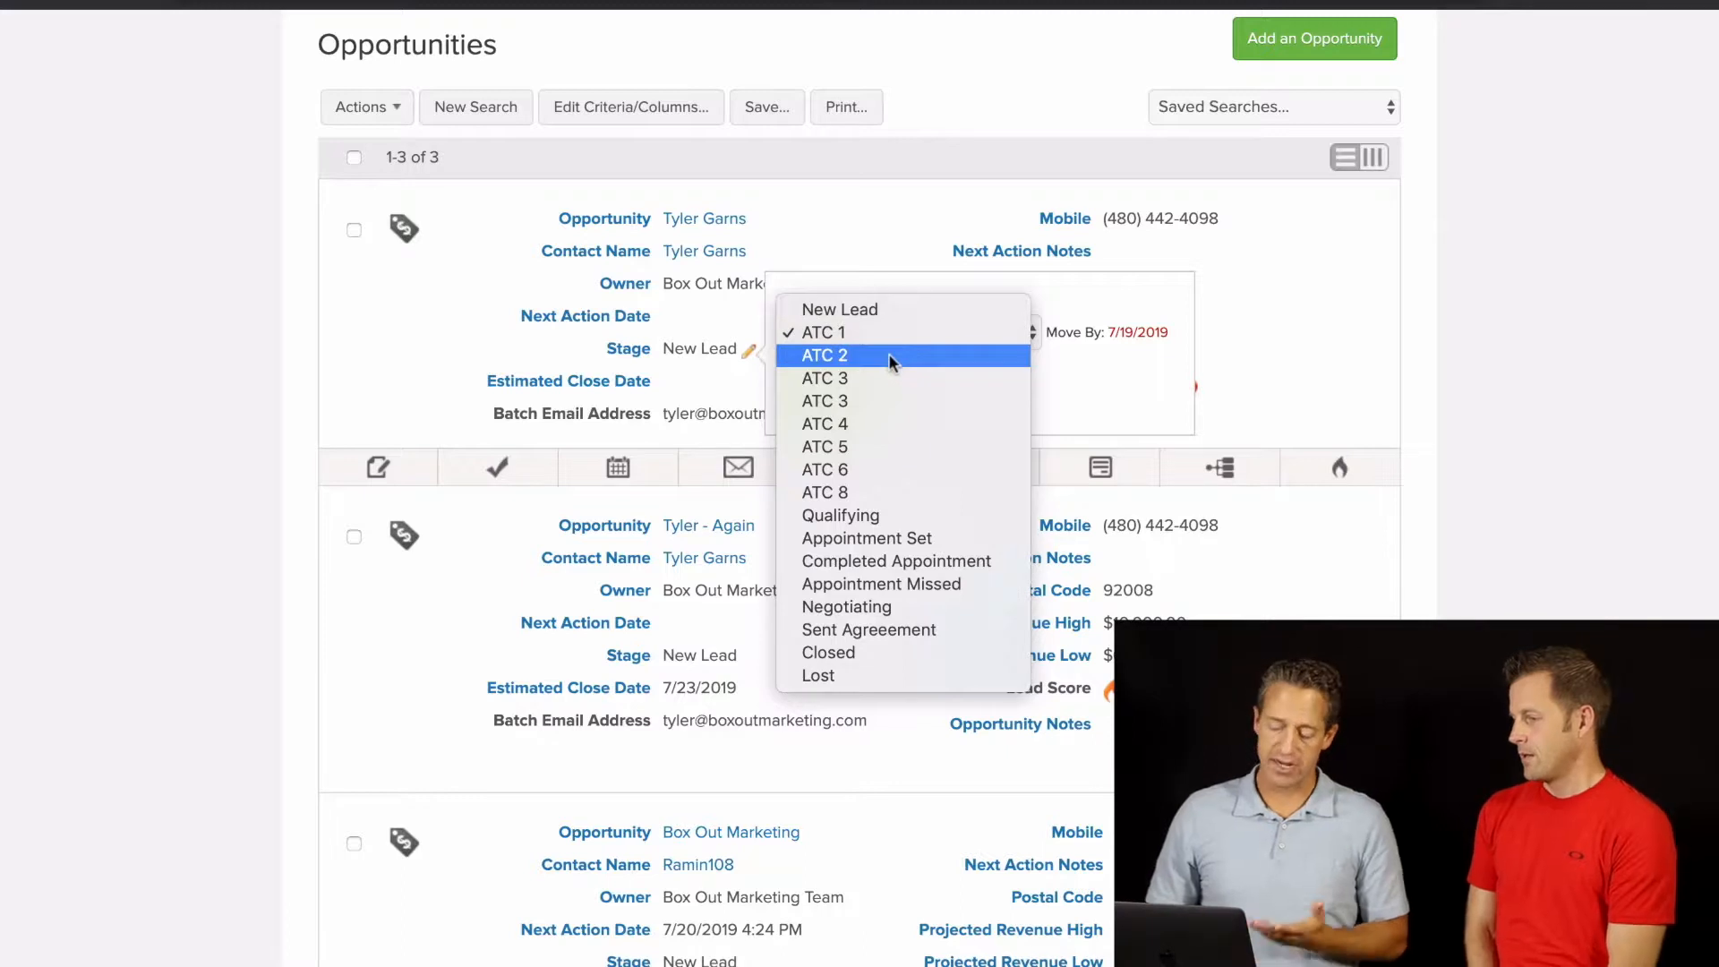
mouse_move(880, 583)
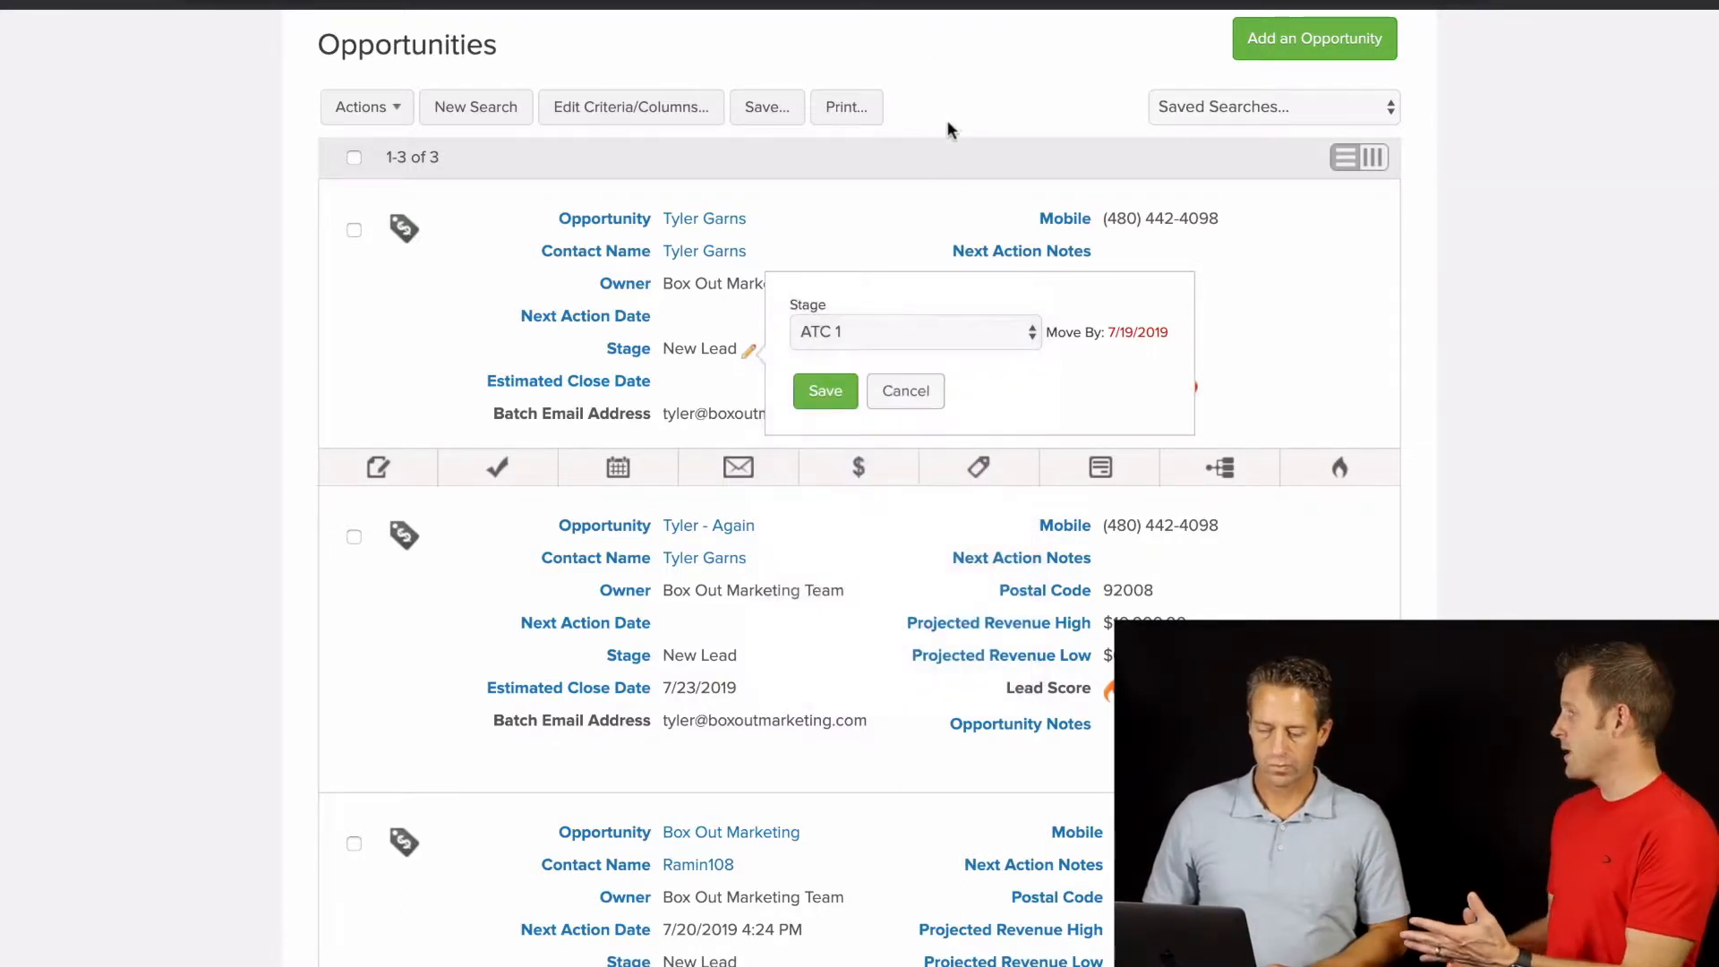
mouse_move(915, 376)
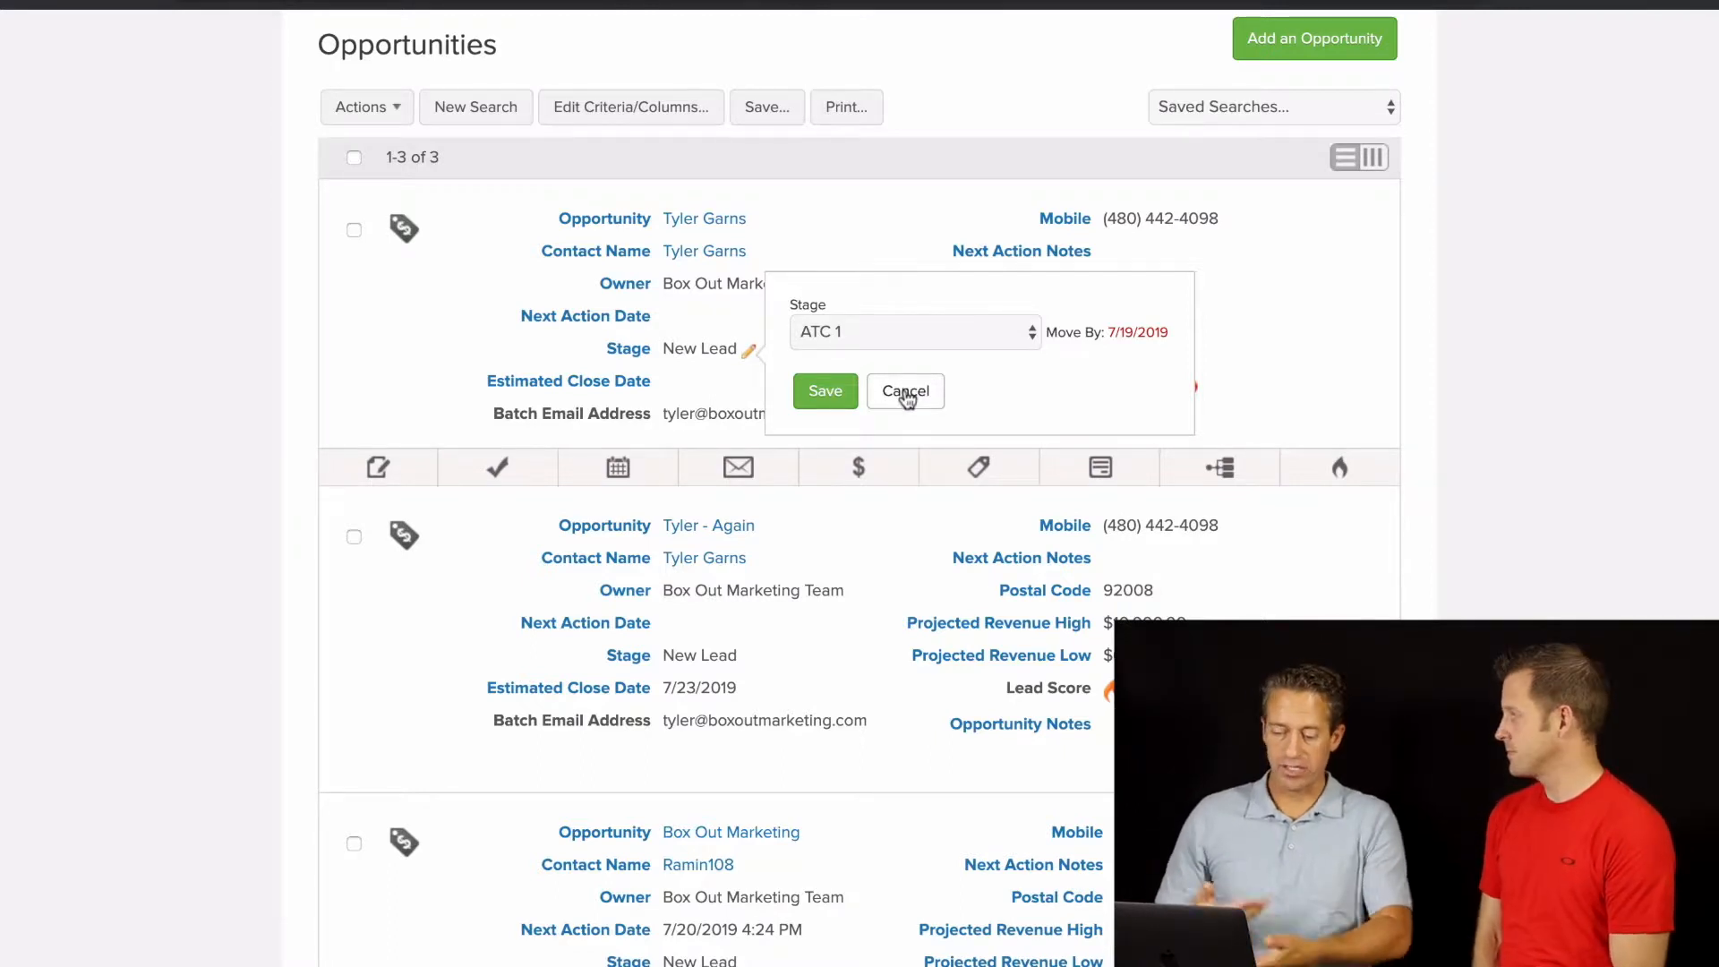
click(913, 331)
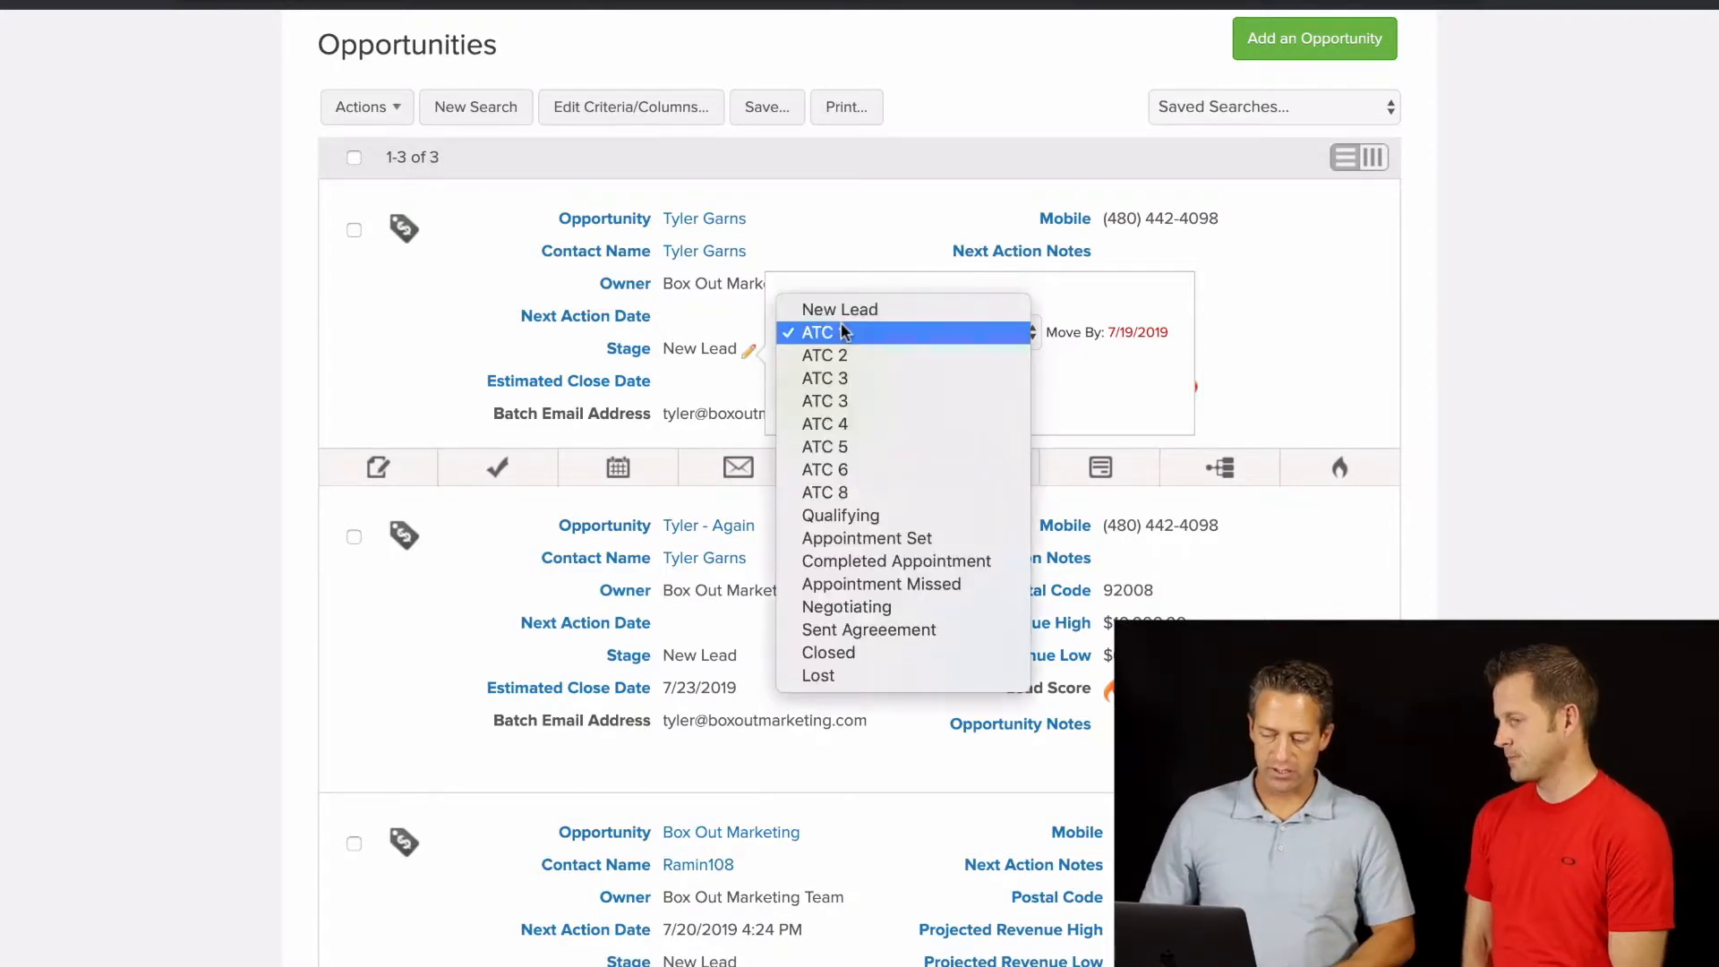
click(817, 332)
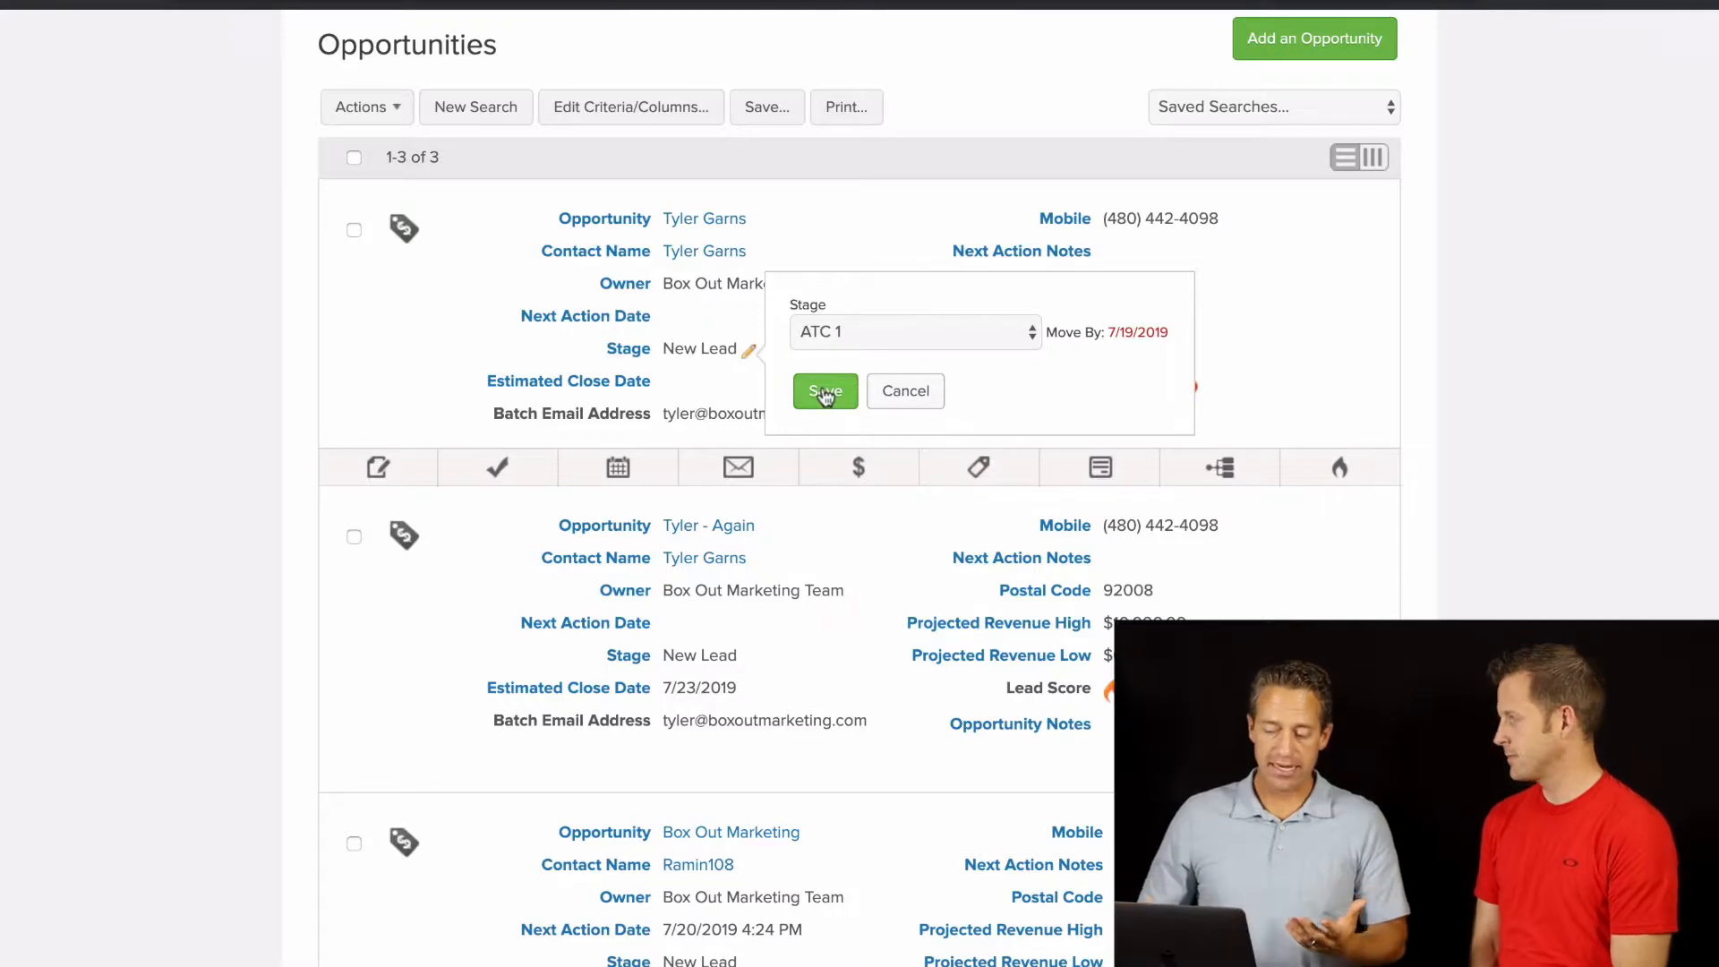
mouse_move(895, 391)
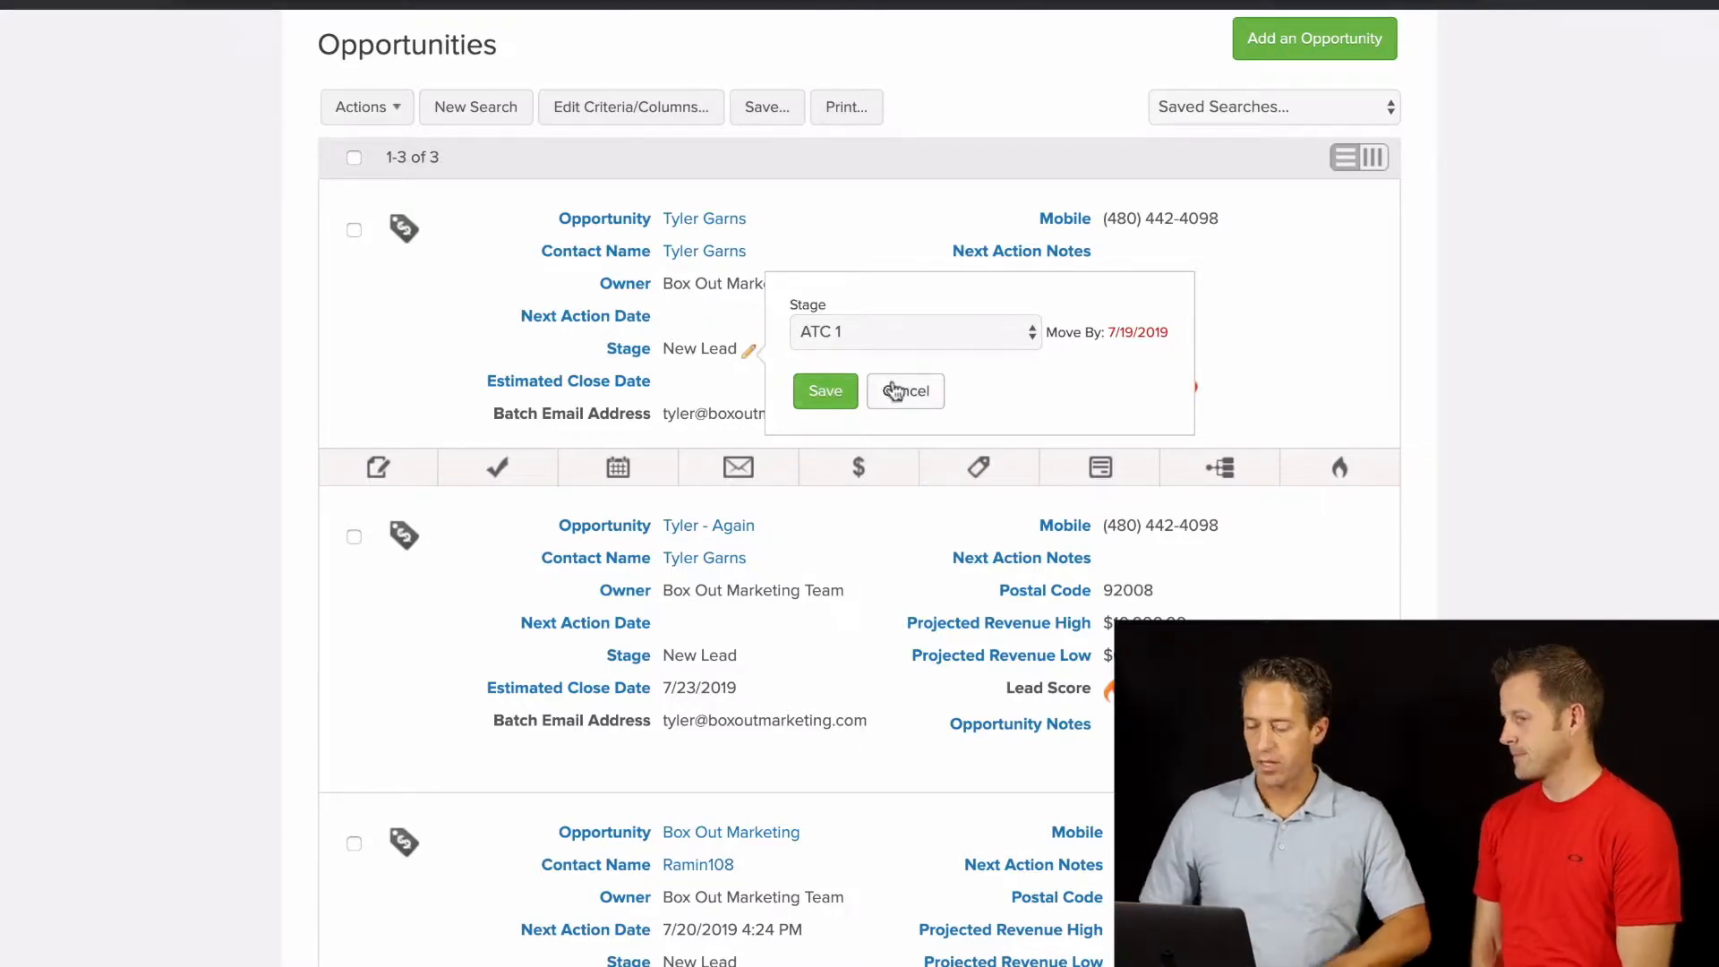
Return to the dashboard via My Nav and scroll to the Pipeline Stages counts
click(344, 40)
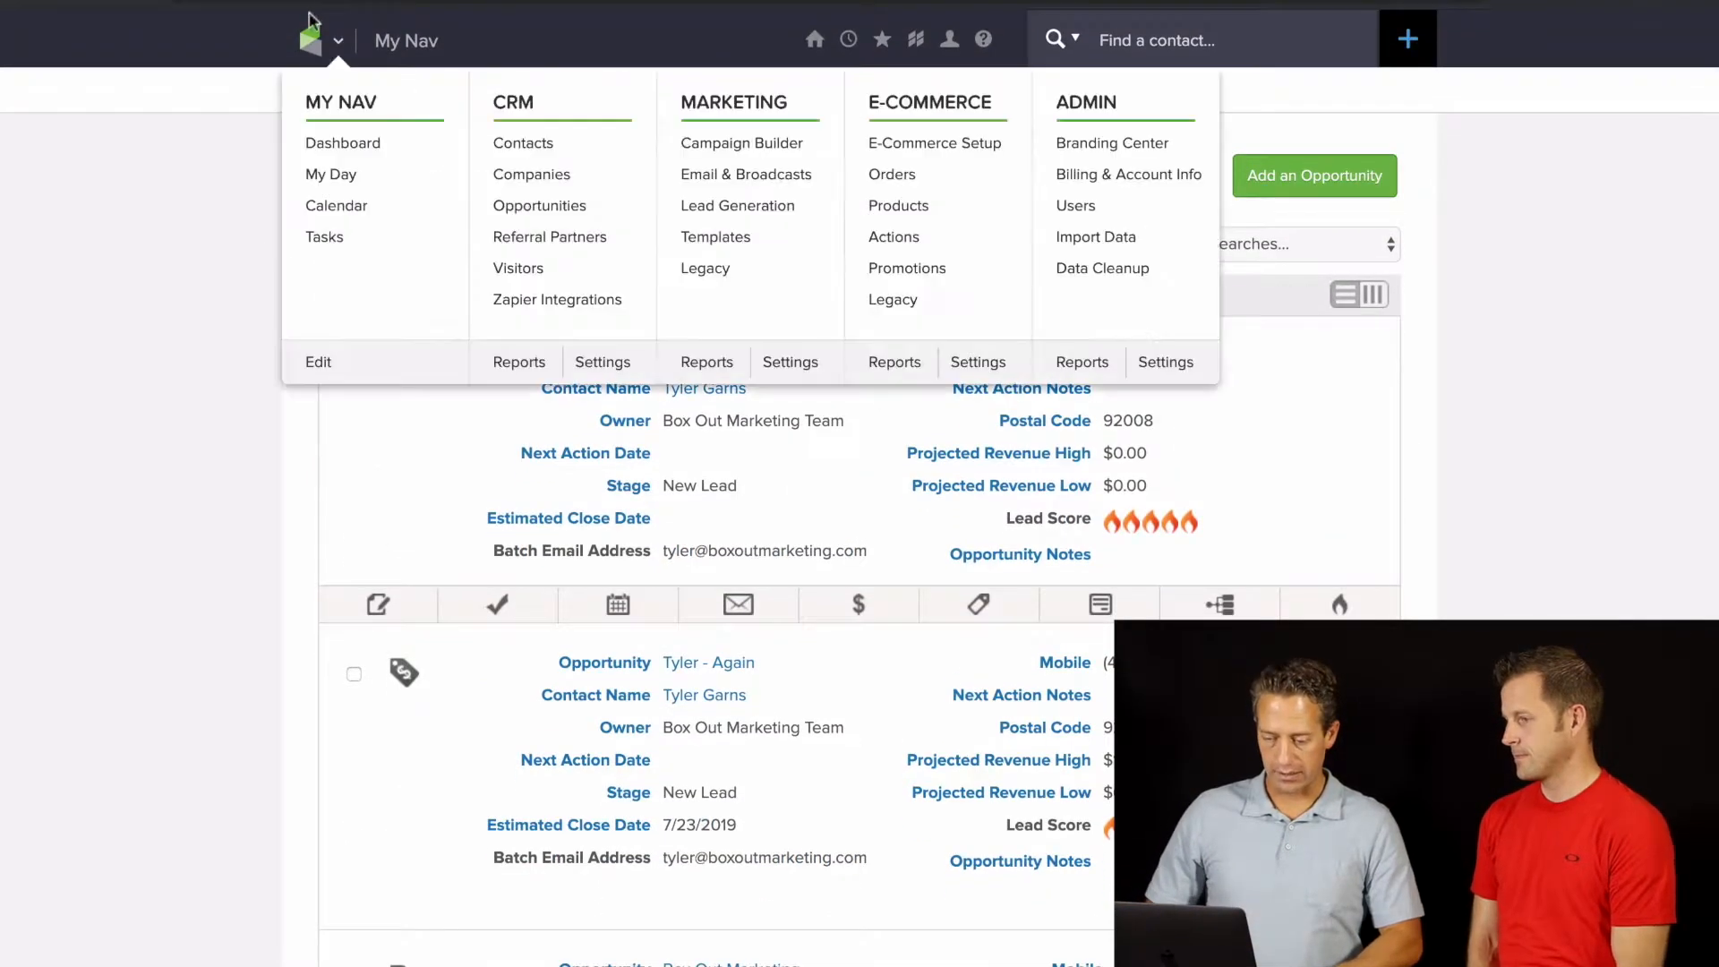
click(342, 142)
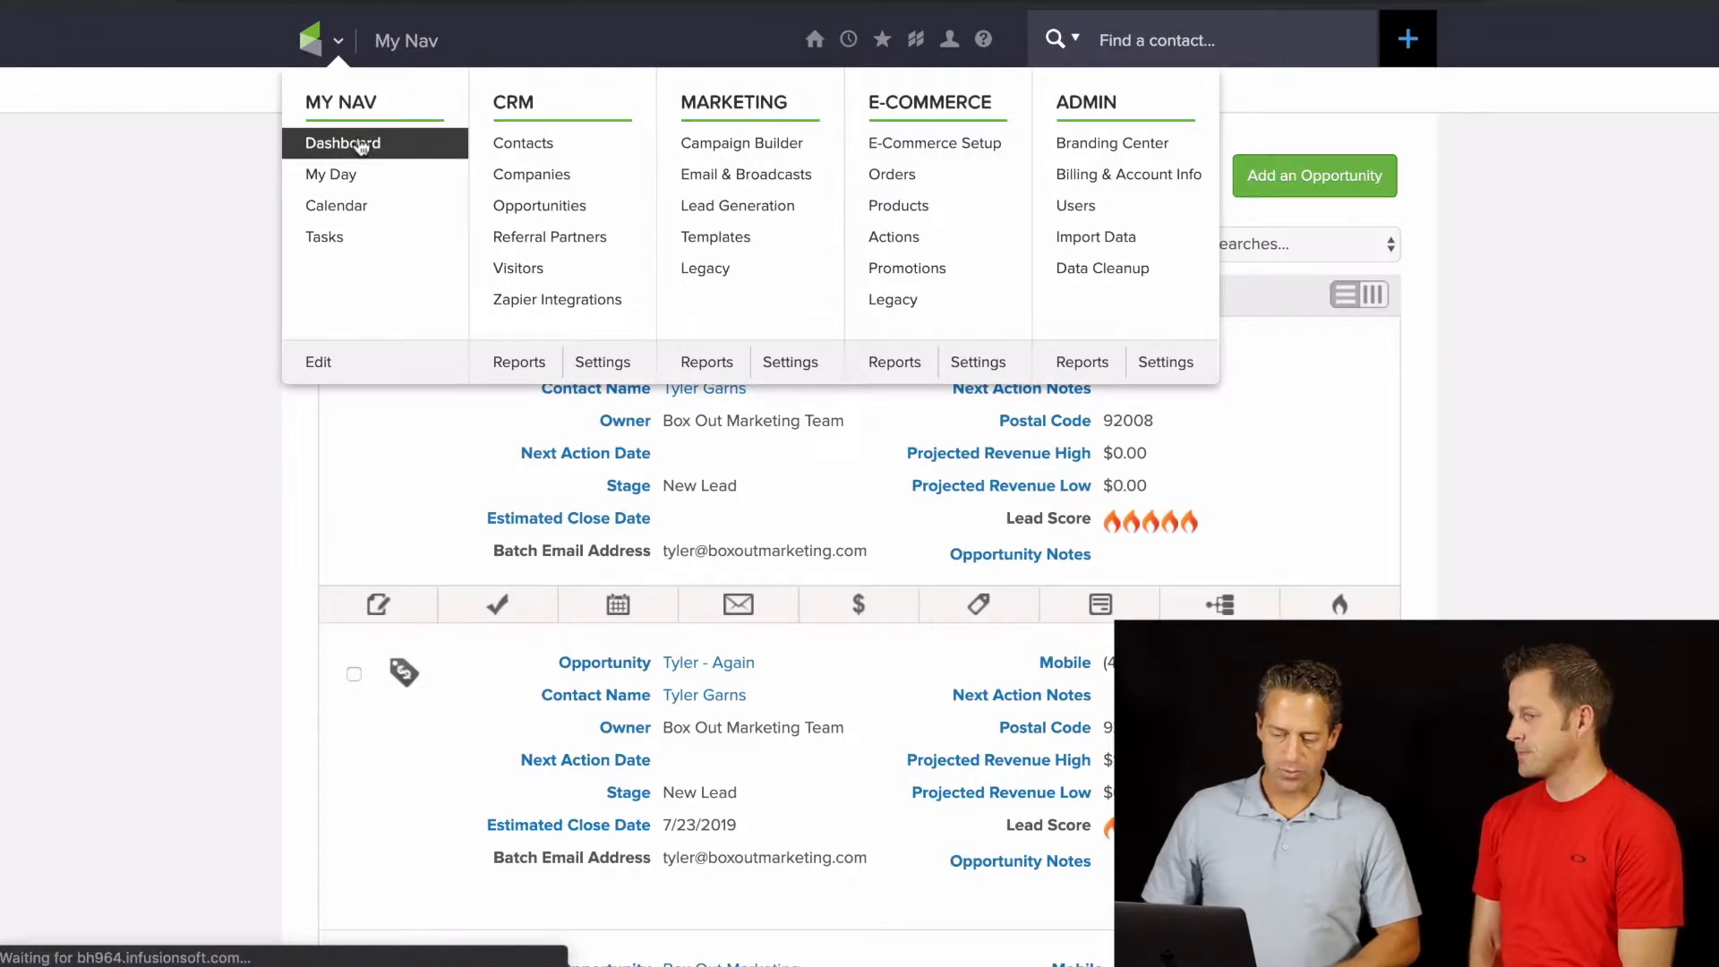
click(342, 143)
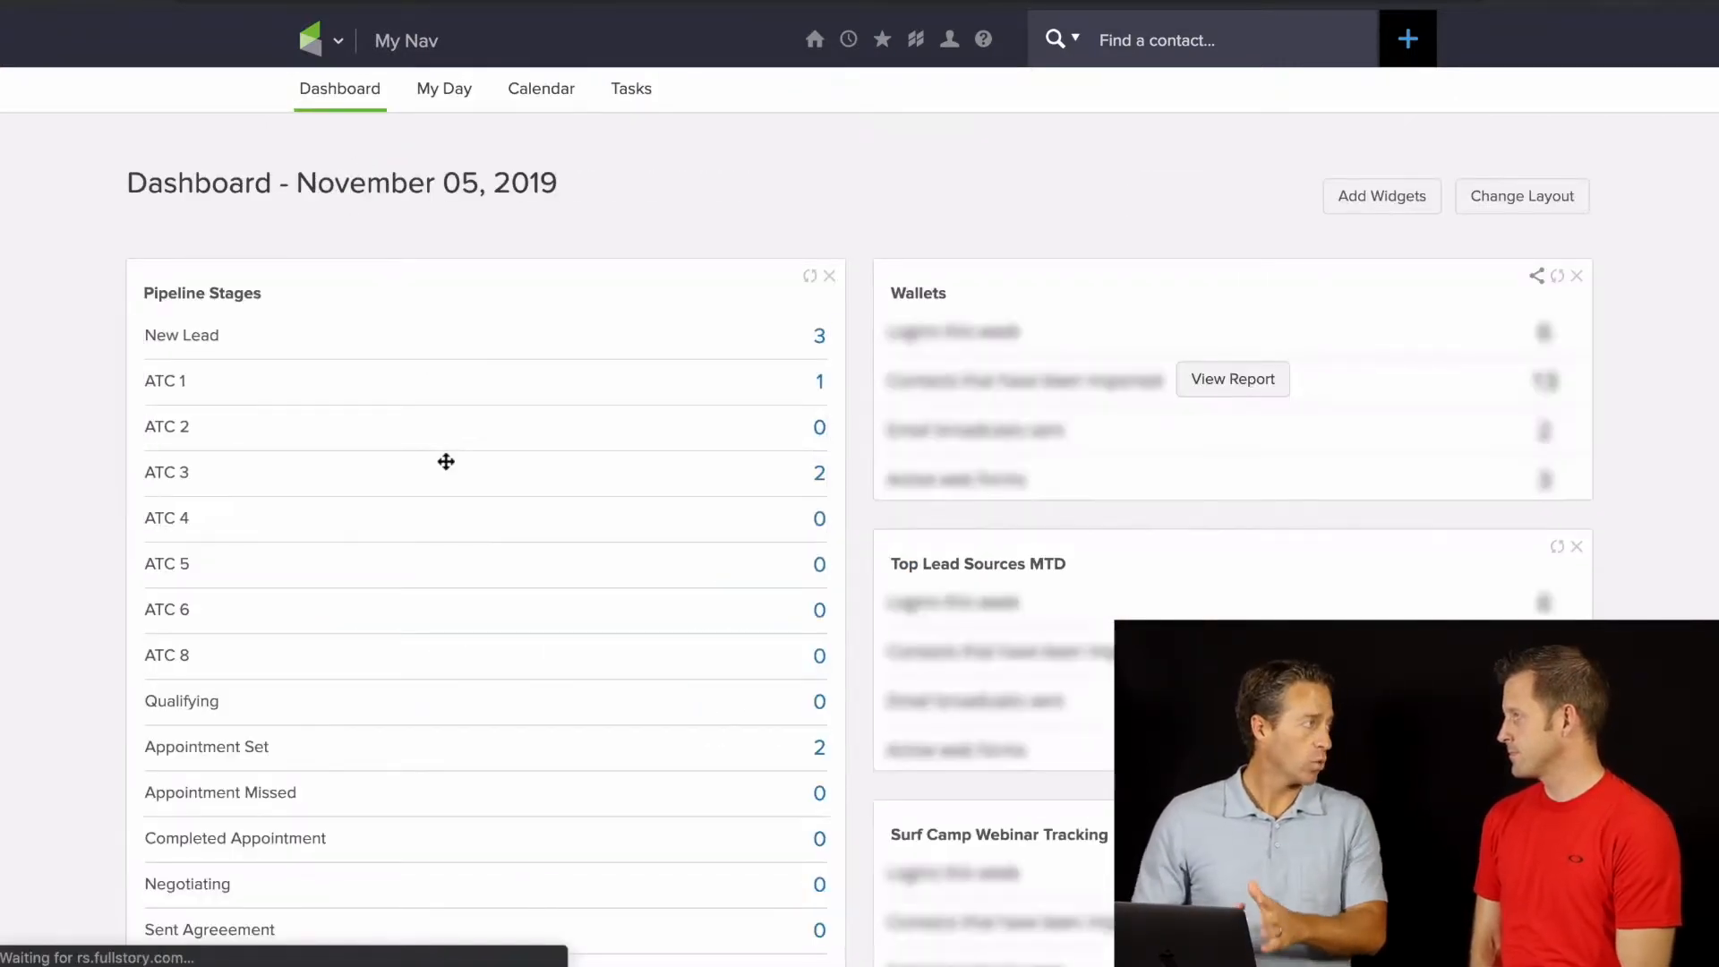
scroll(down, 3)
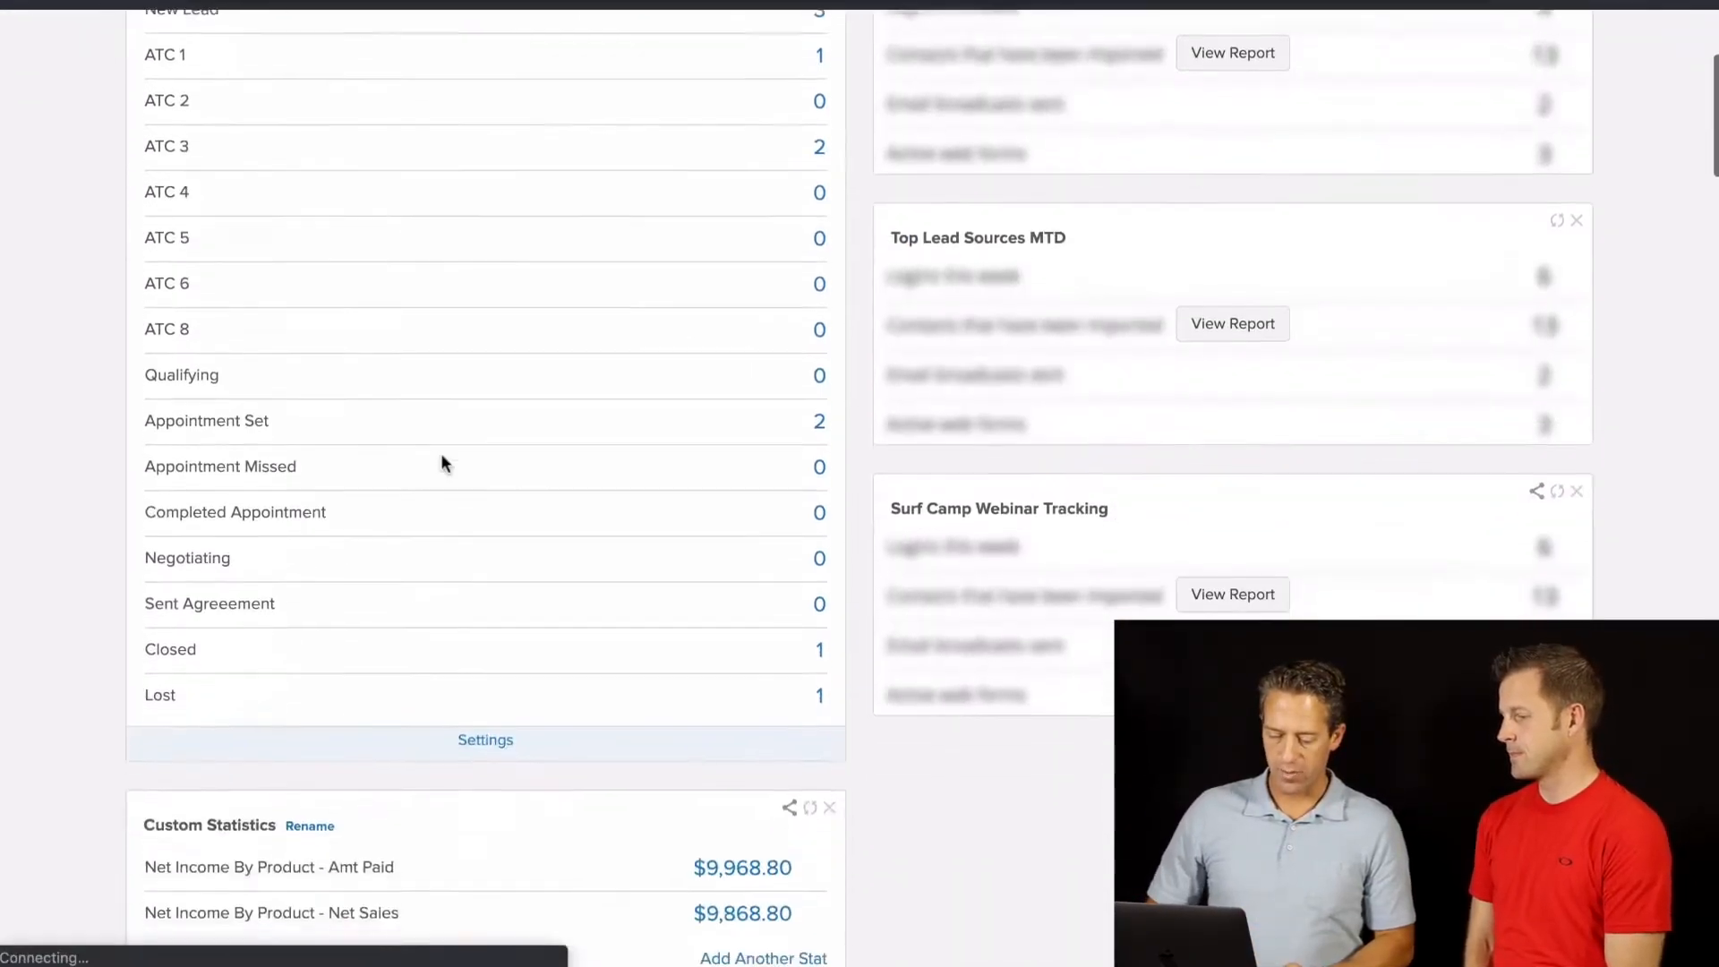
Set the Pipeline Stages widget to All Users, uncheck the Lost stage, and save
click(485, 741)
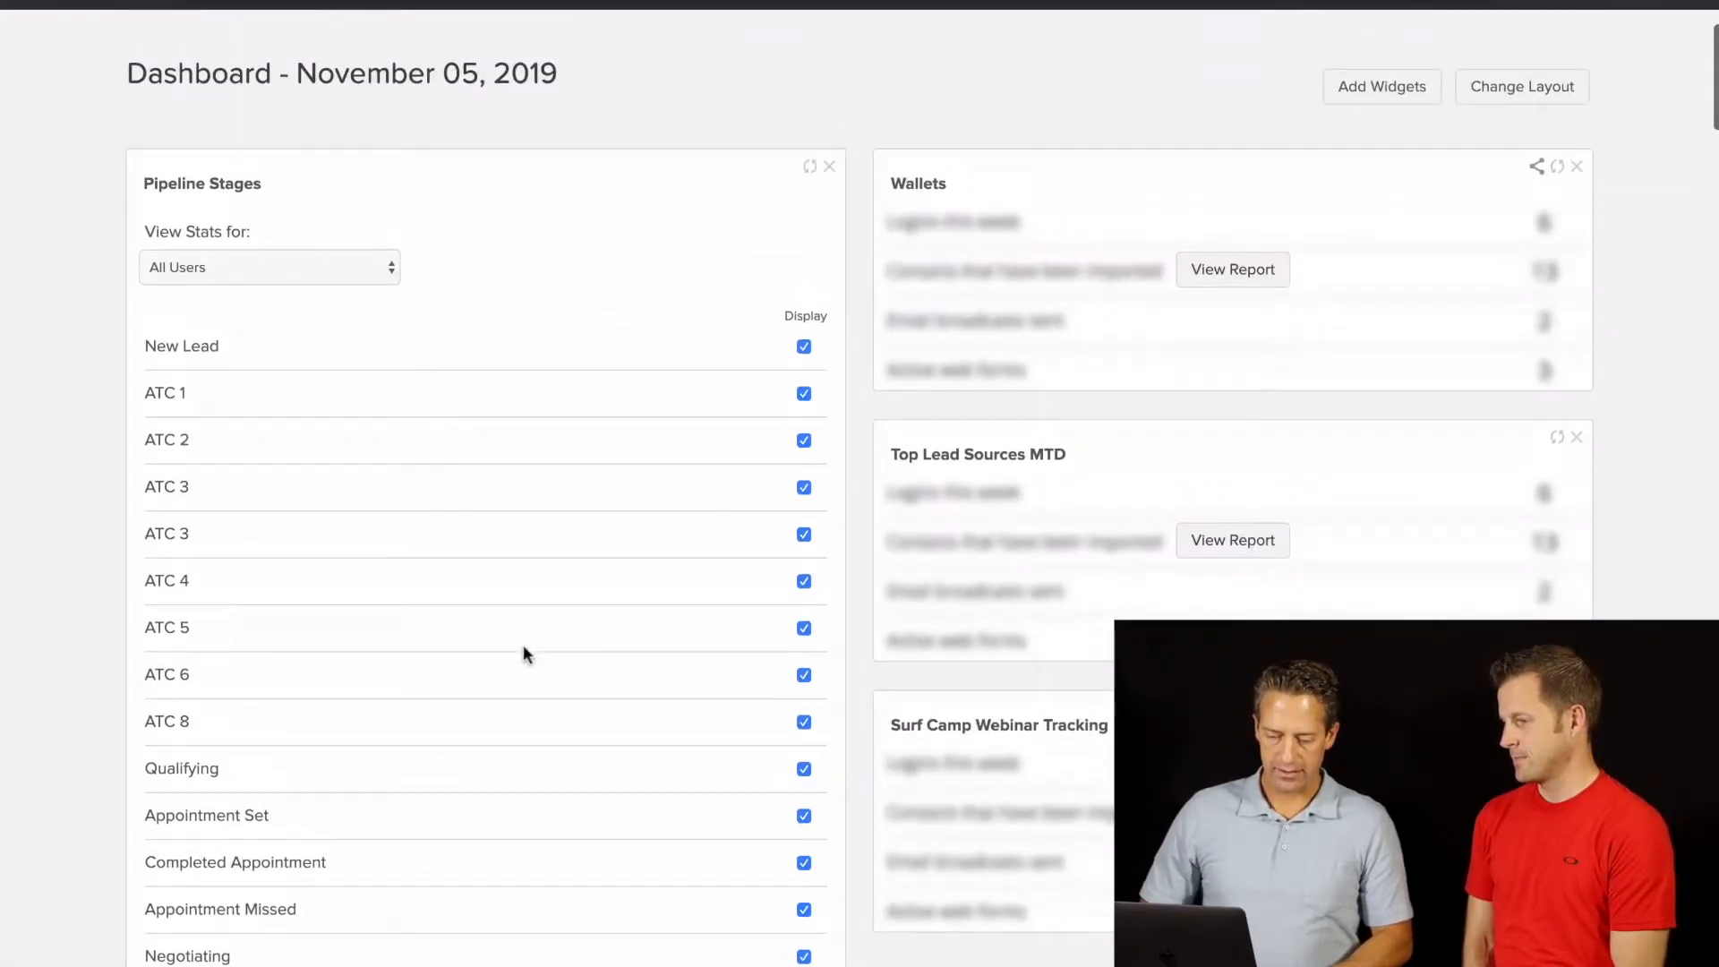
click(268, 267)
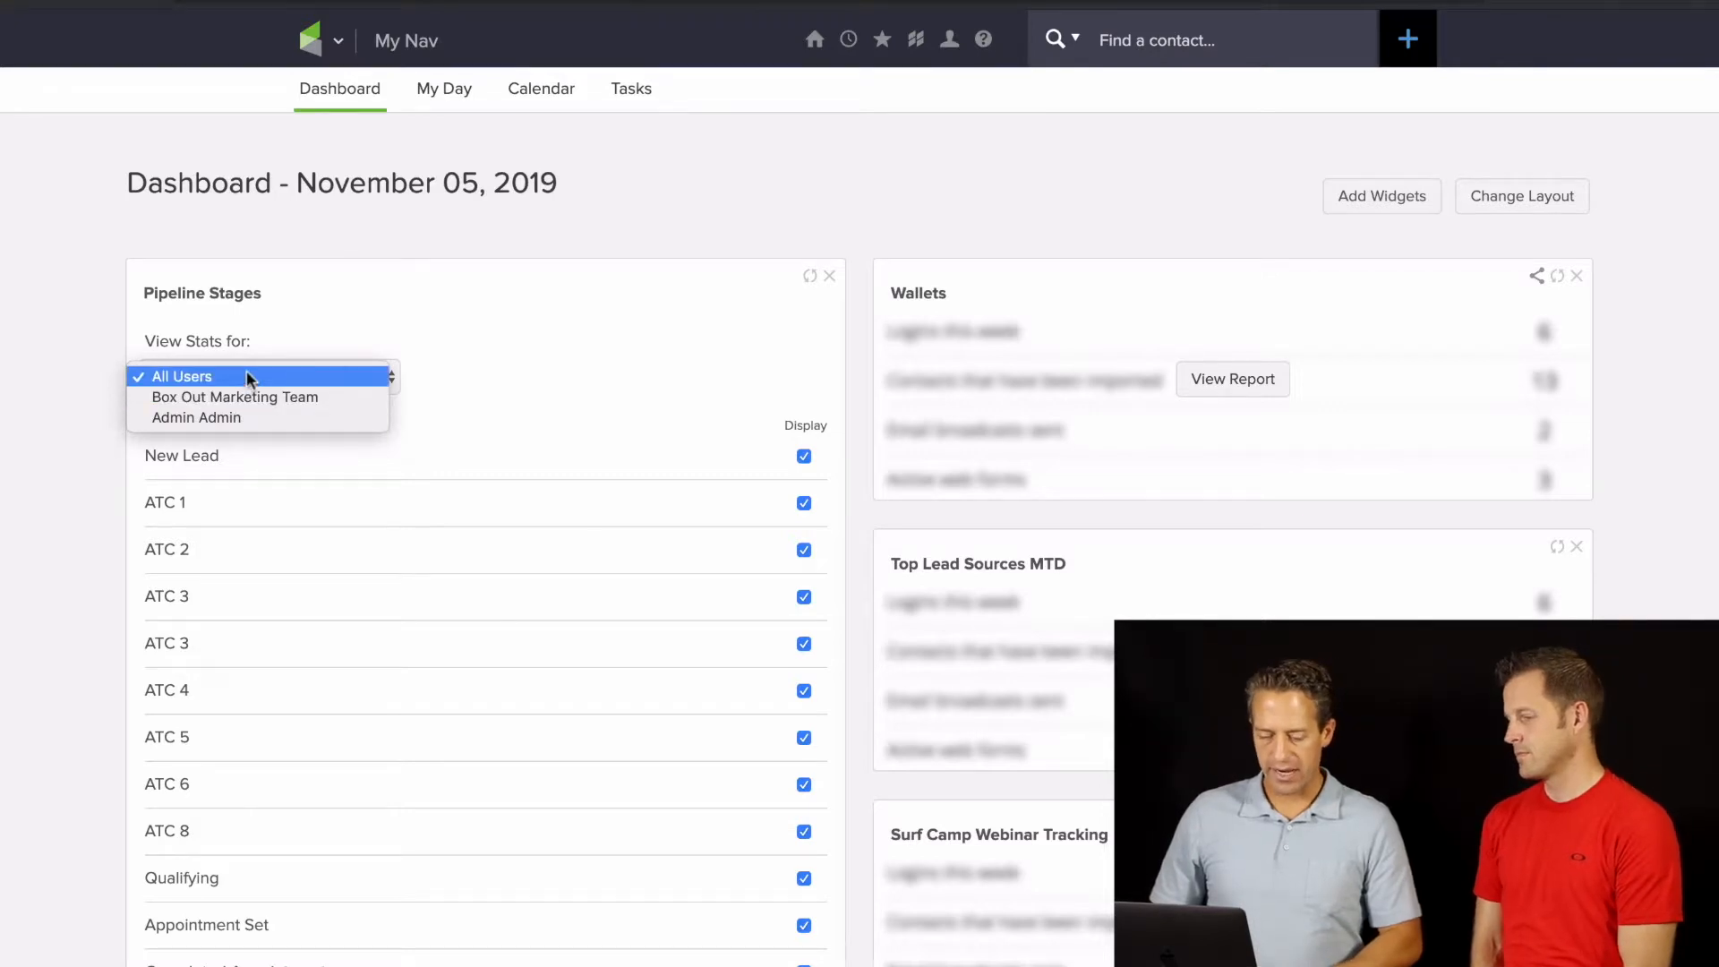
scroll(down, 3)
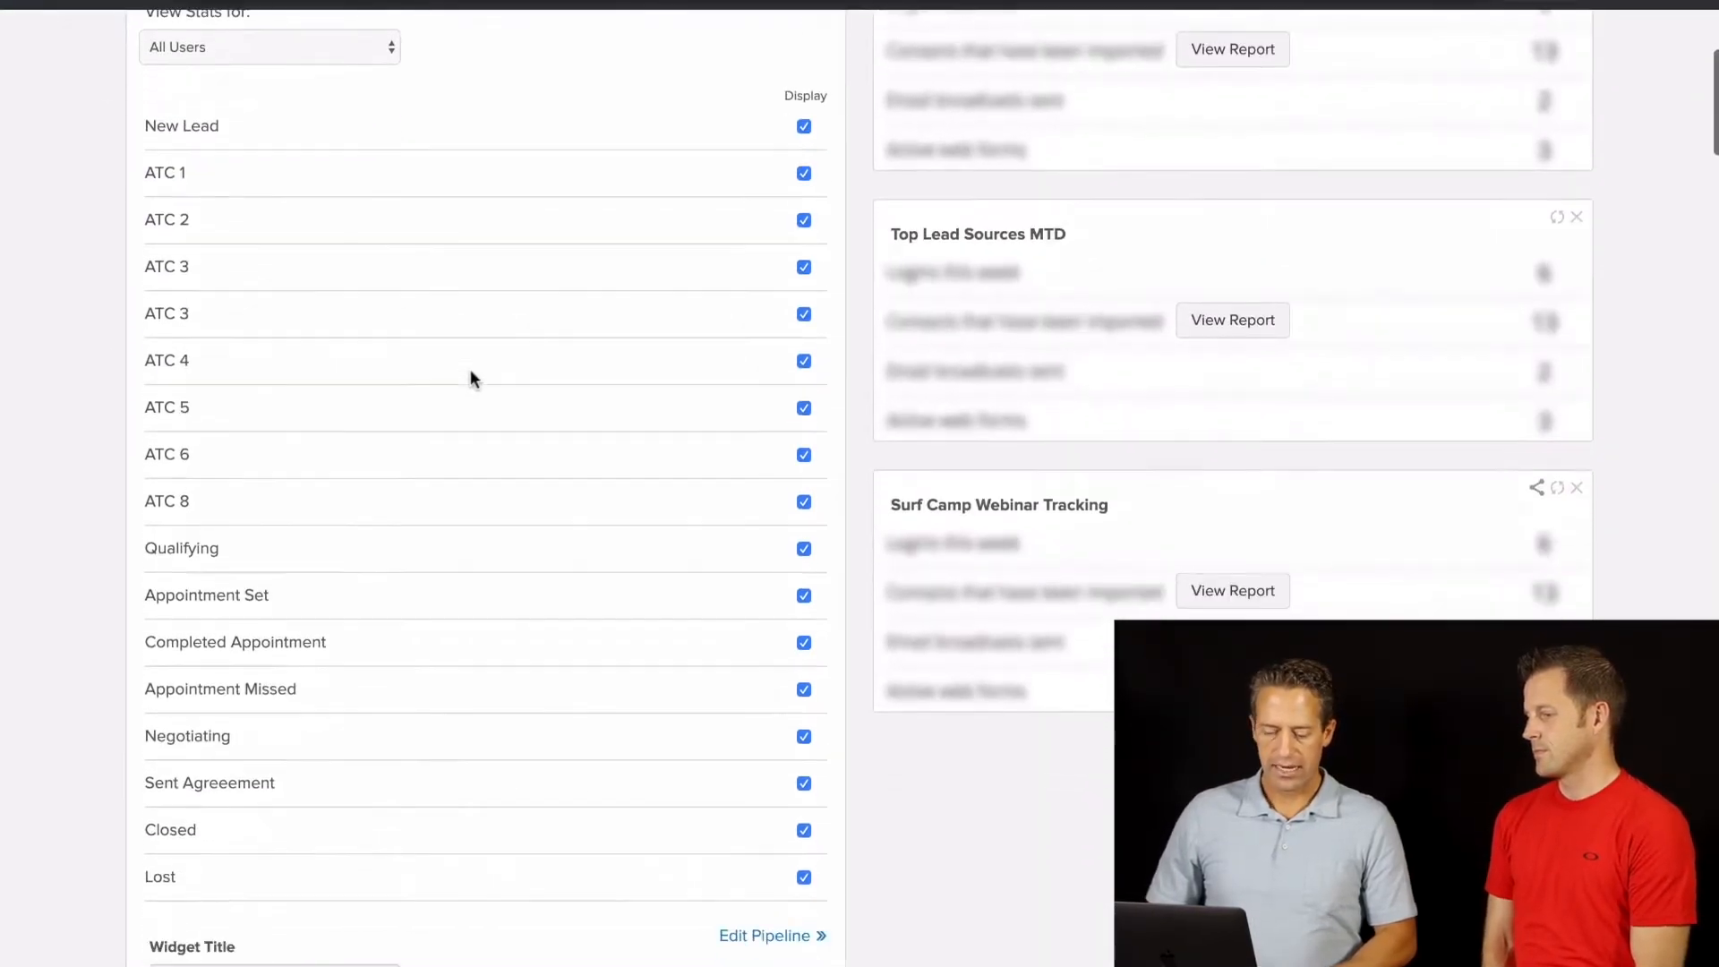
scroll(down, 3)
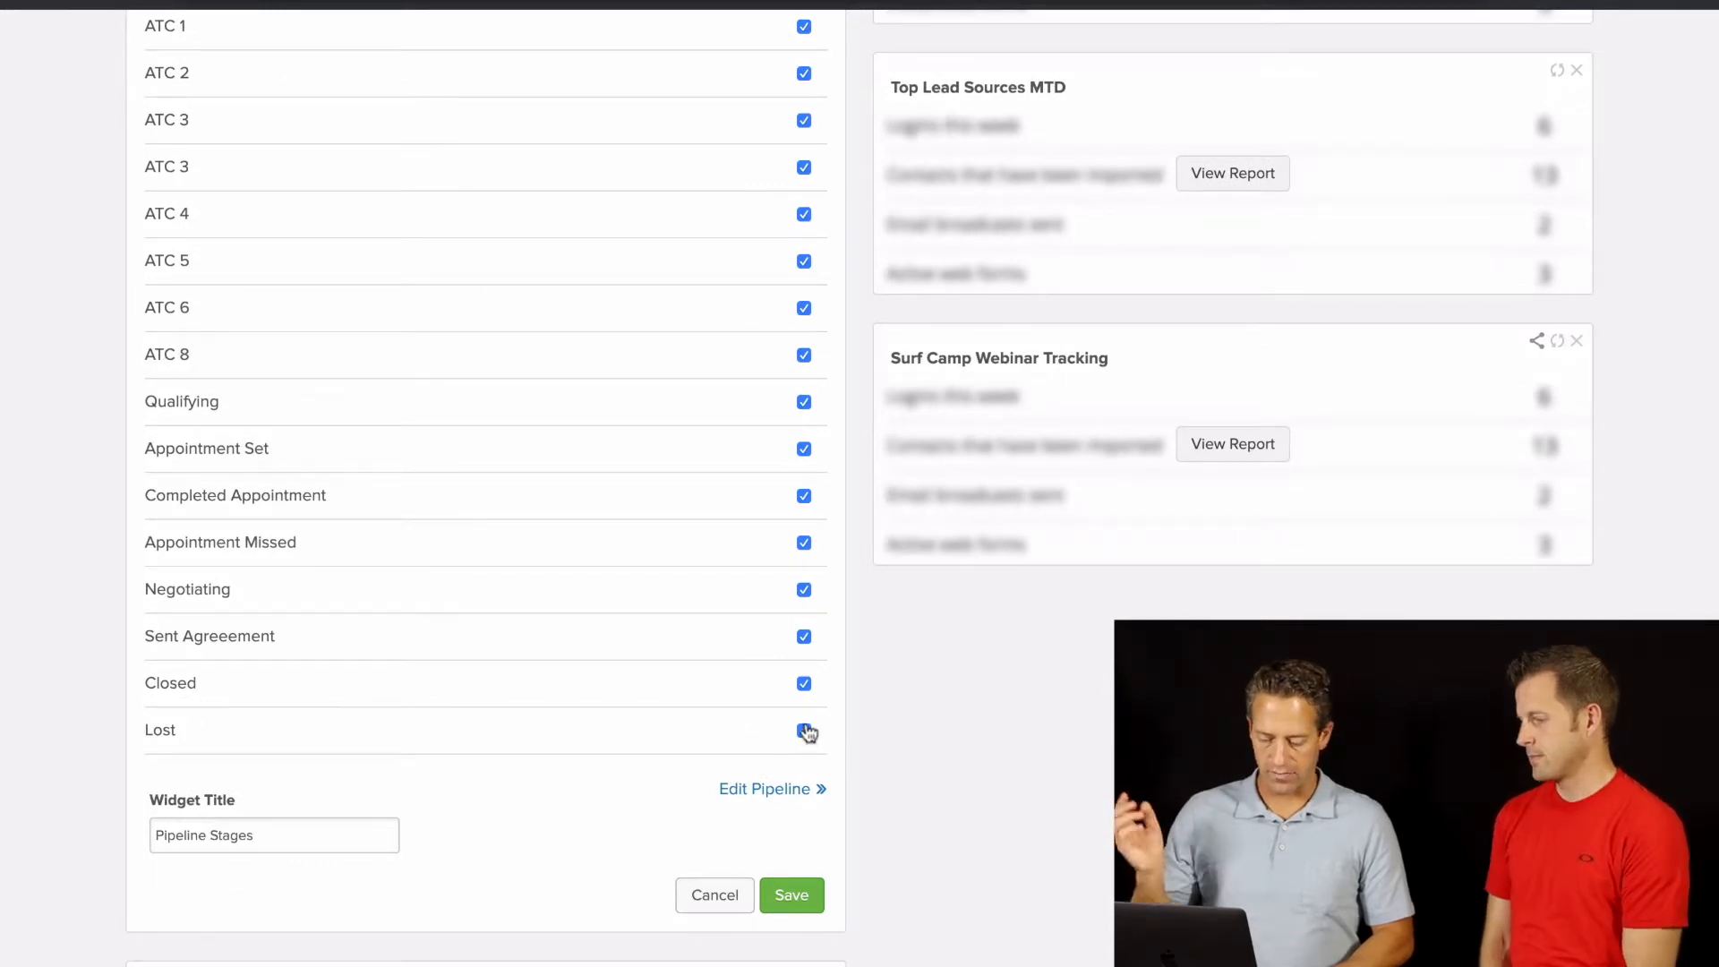
click(804, 730)
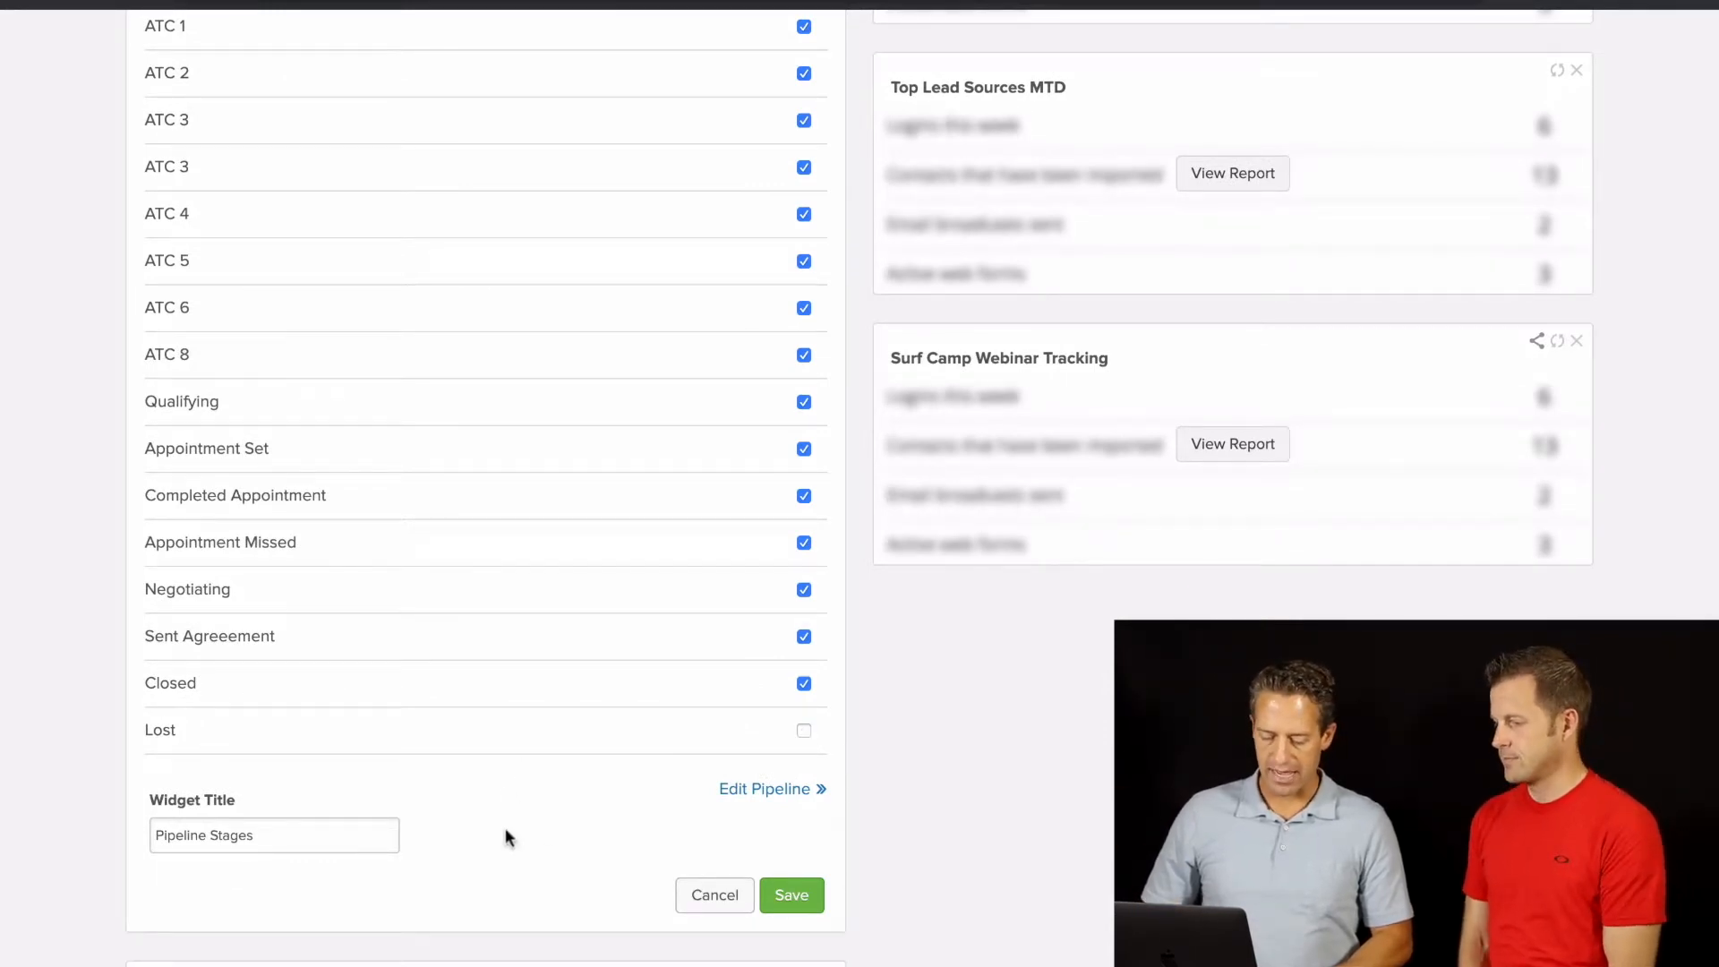
click(791, 894)
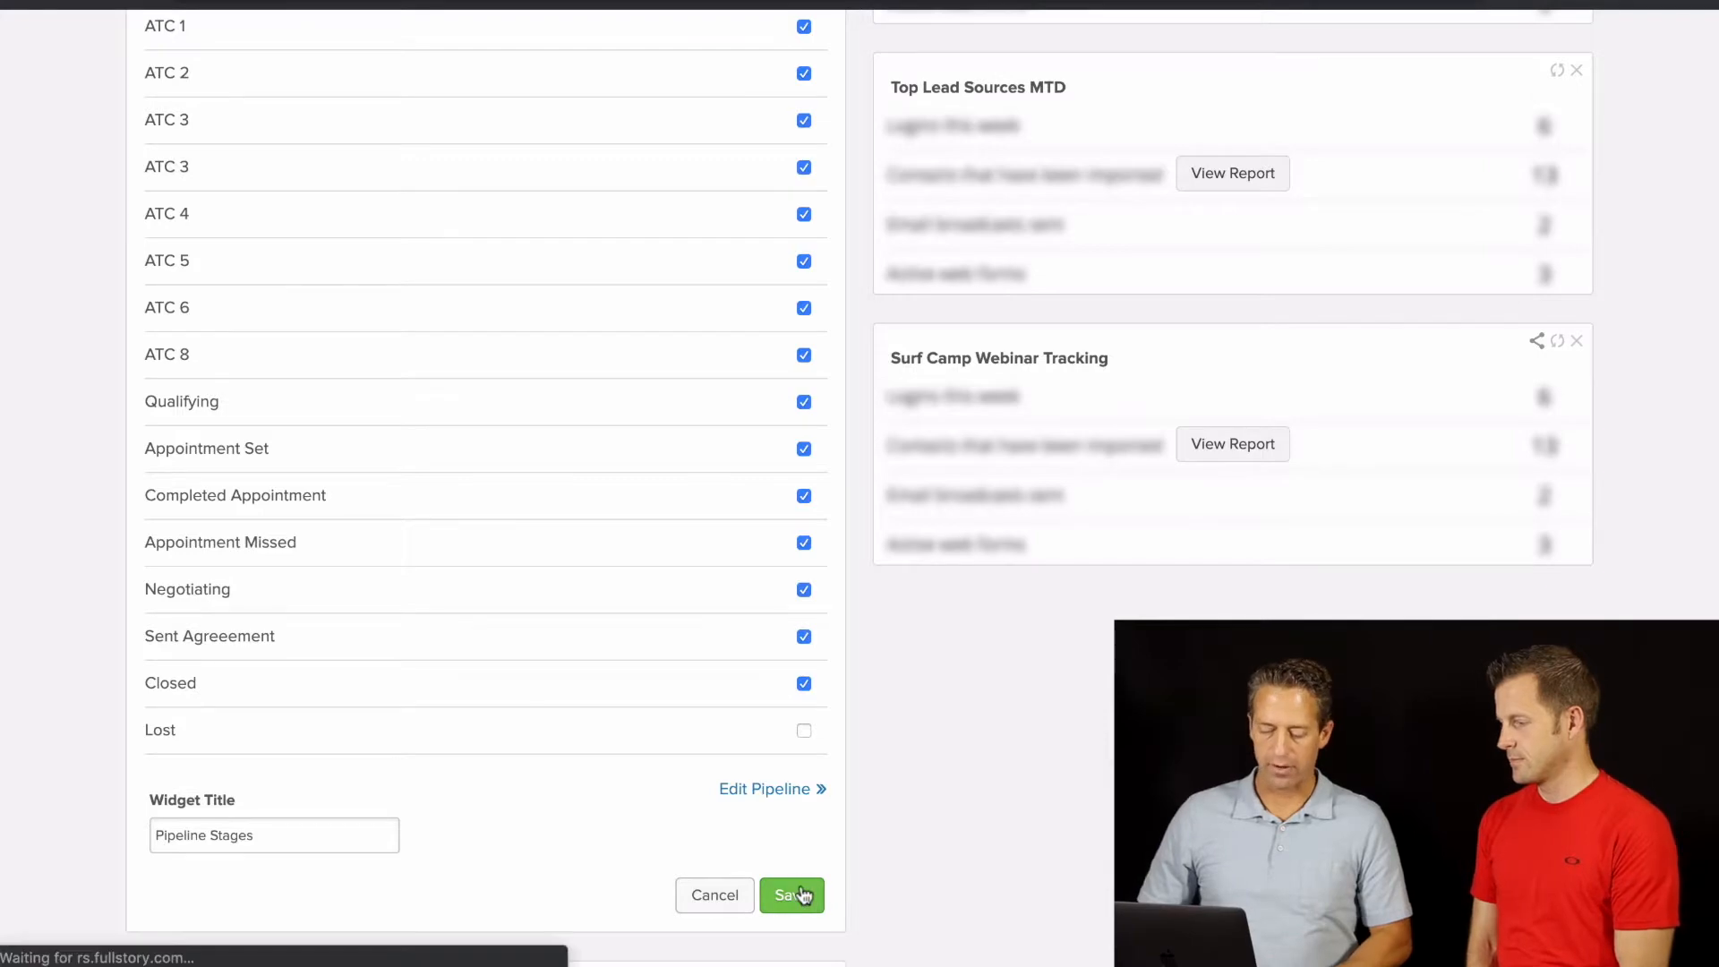
click(792, 895)
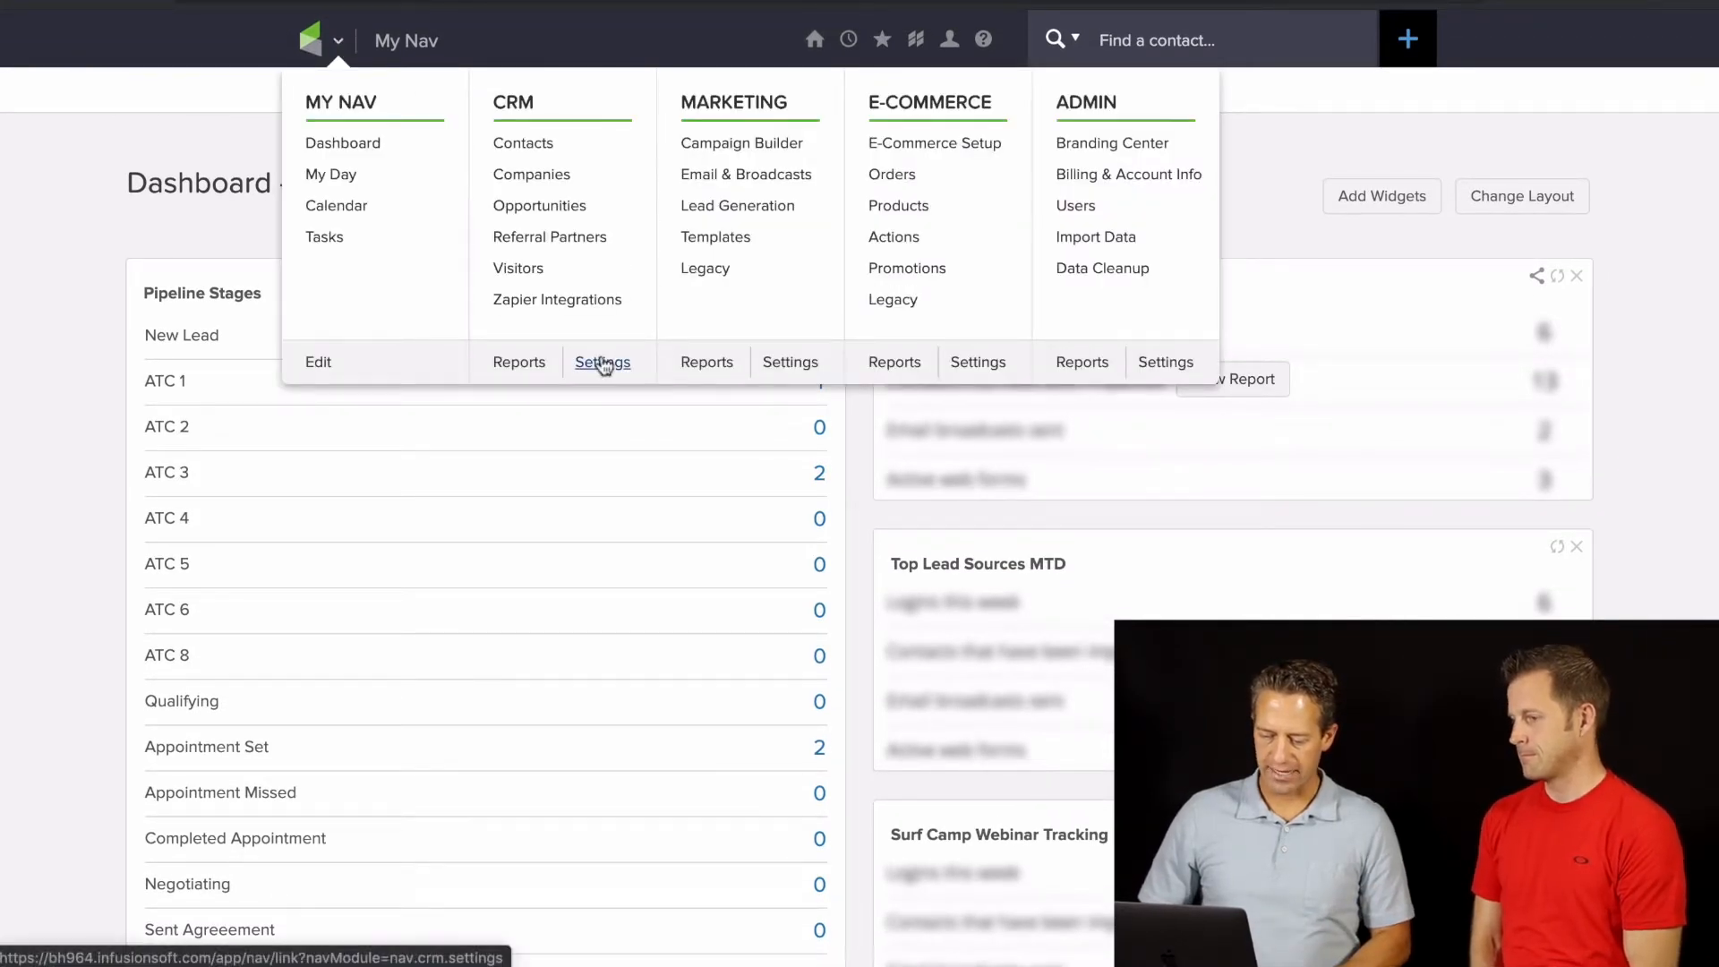
Open Sales Pipeline under Sales Settings in CRM Settings
click(601, 361)
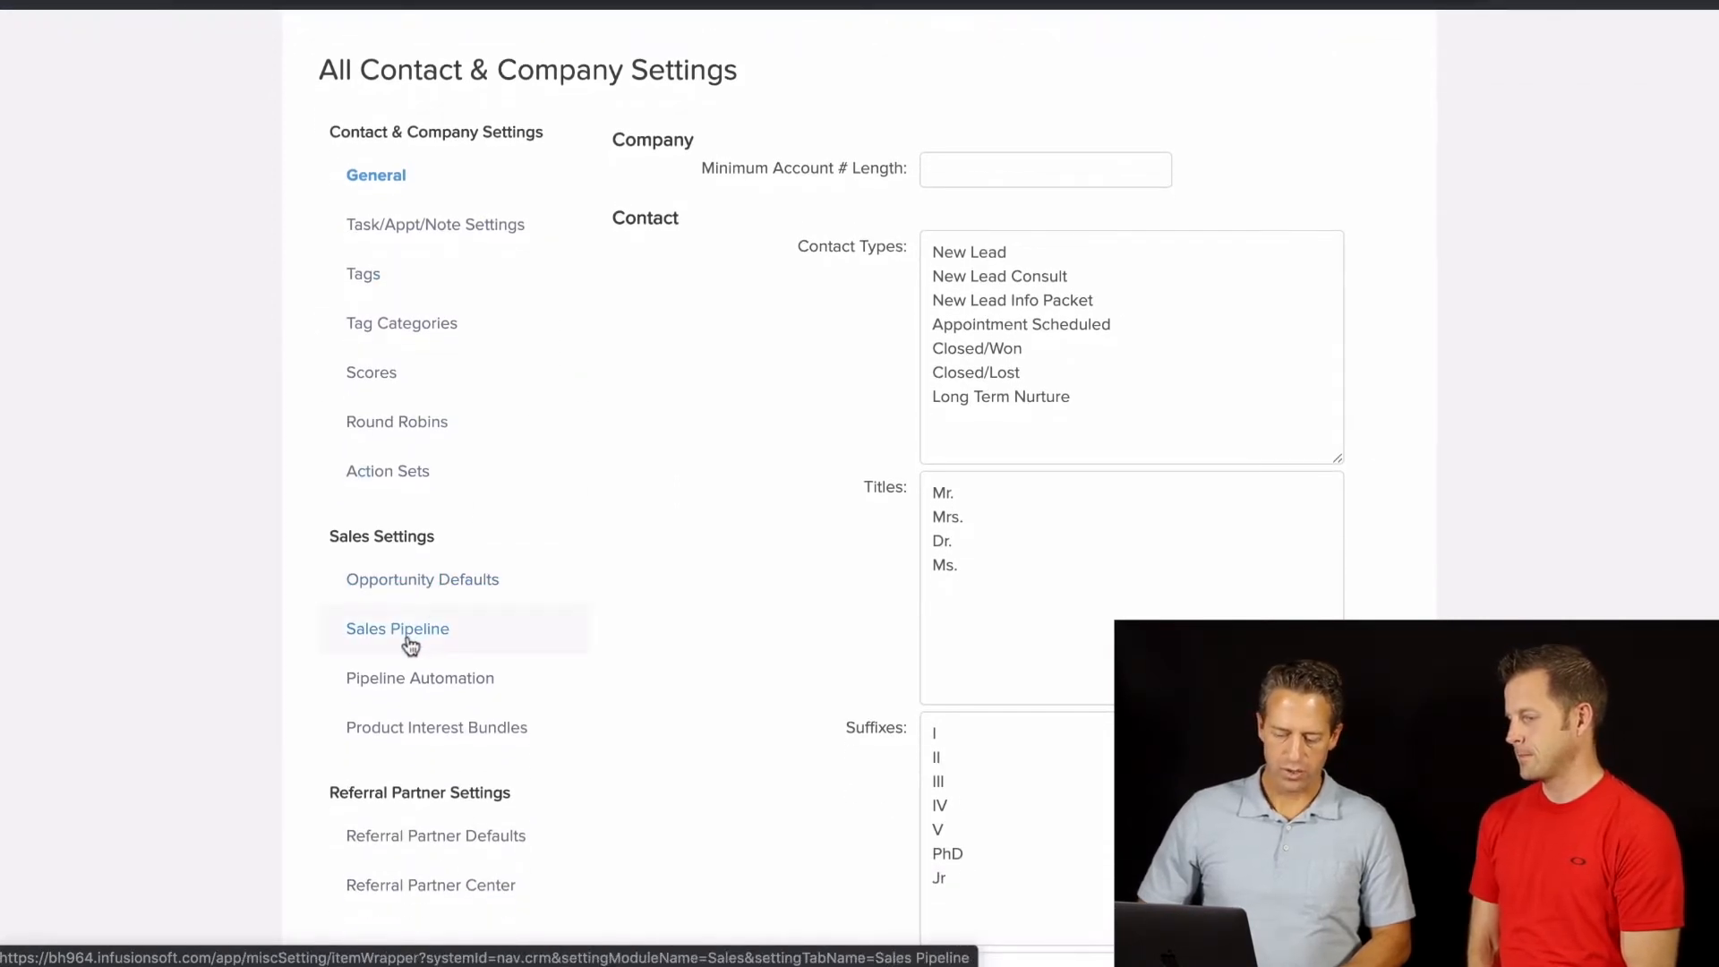
click(397, 628)
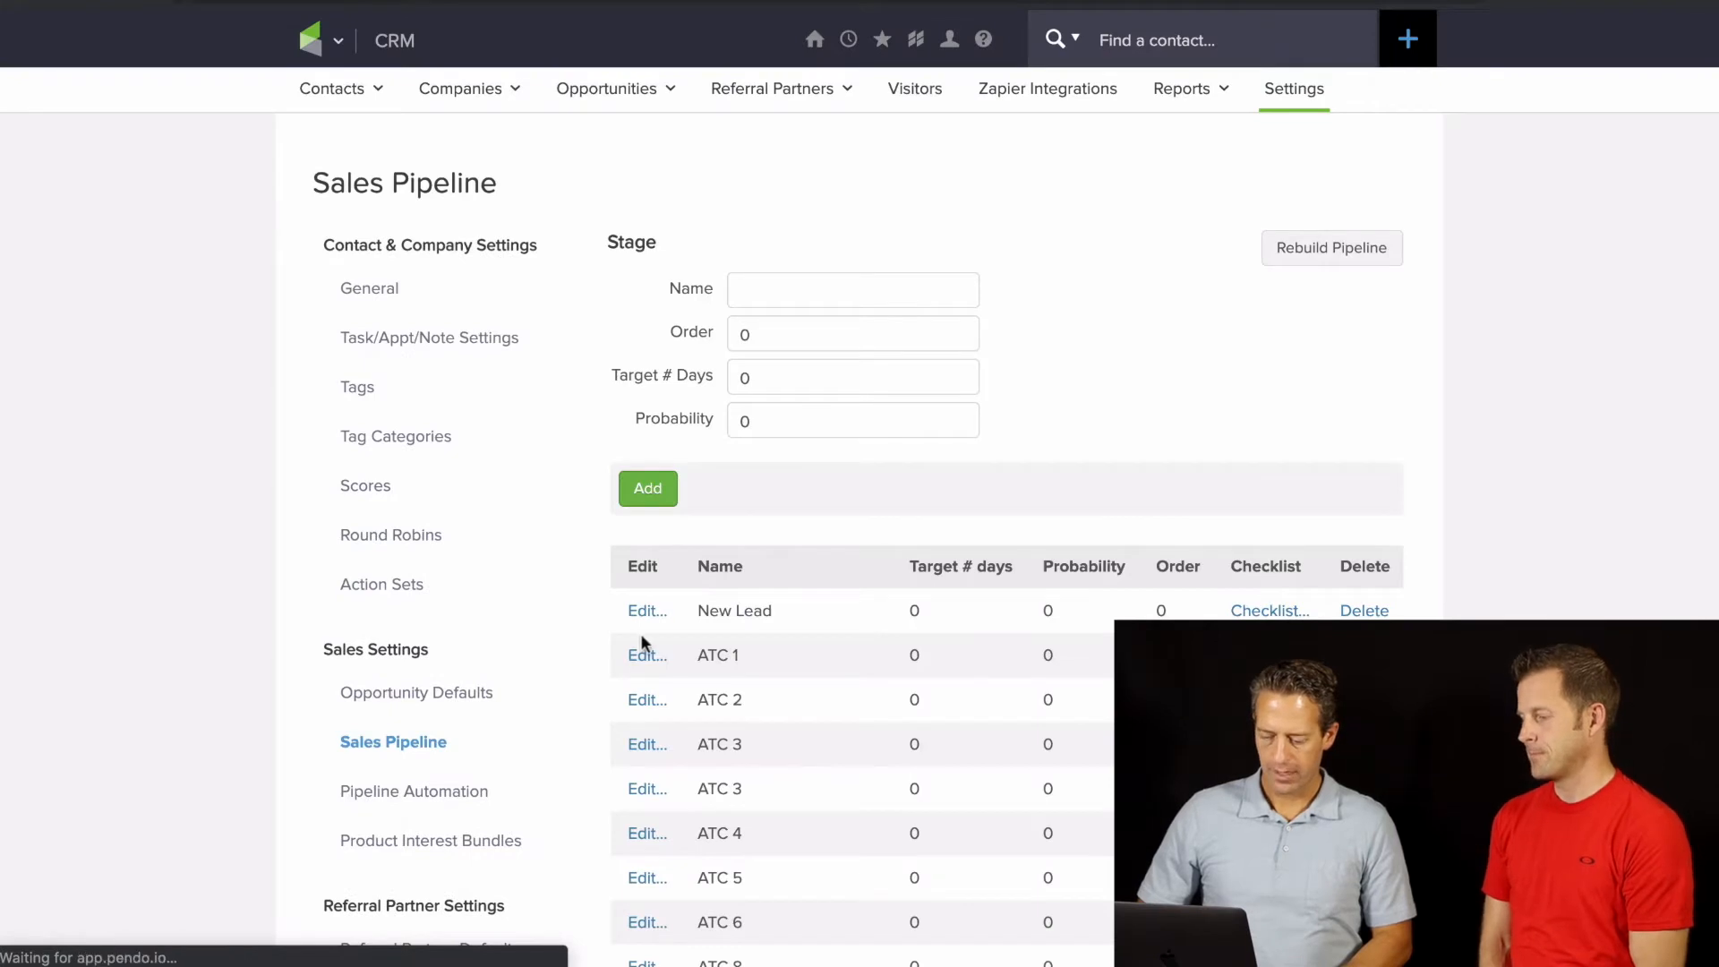
scroll(down, 3)
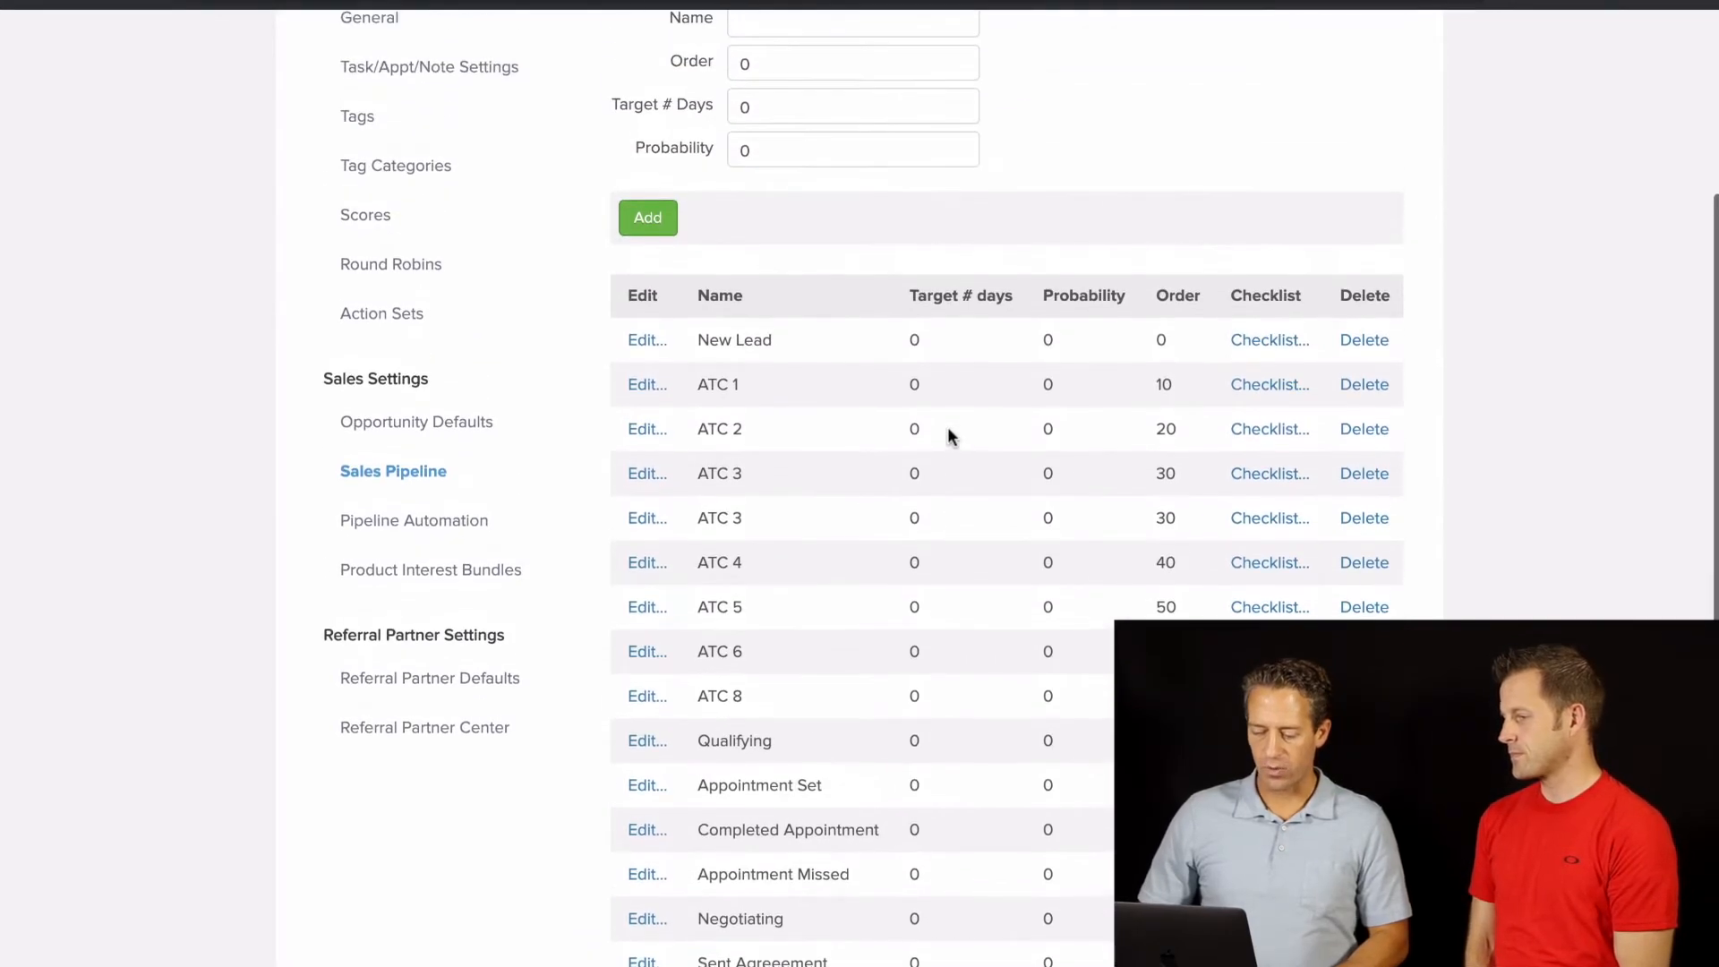
scroll(down, 3)
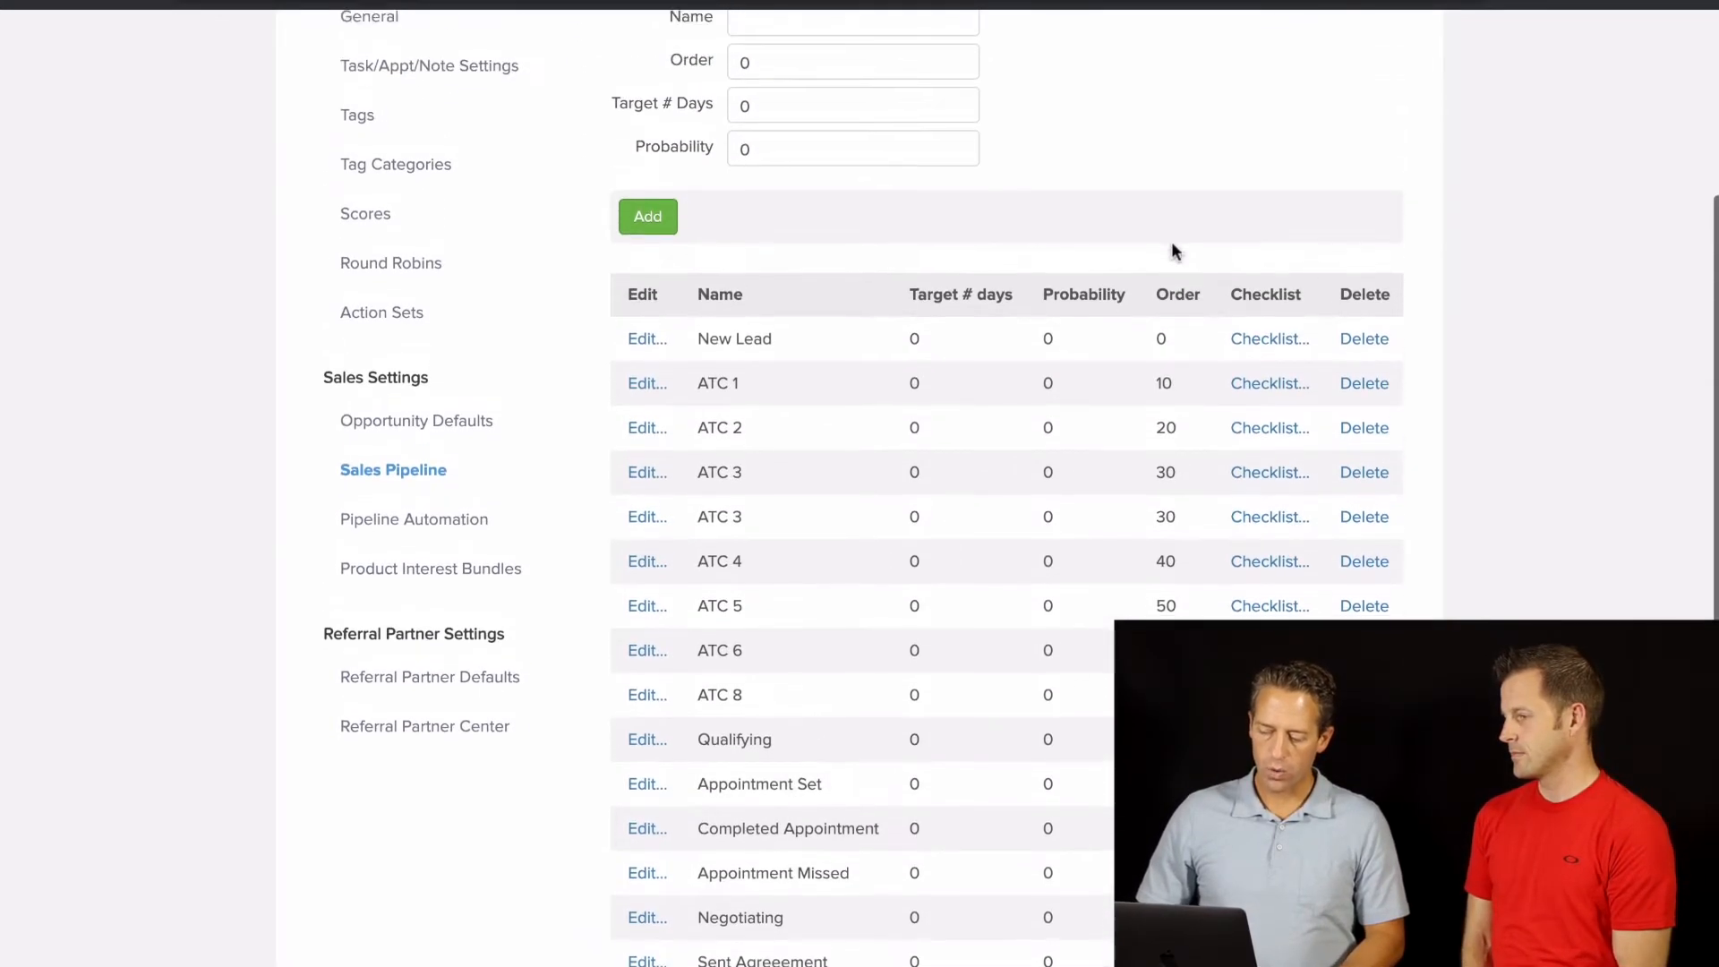
scroll(up, 3)
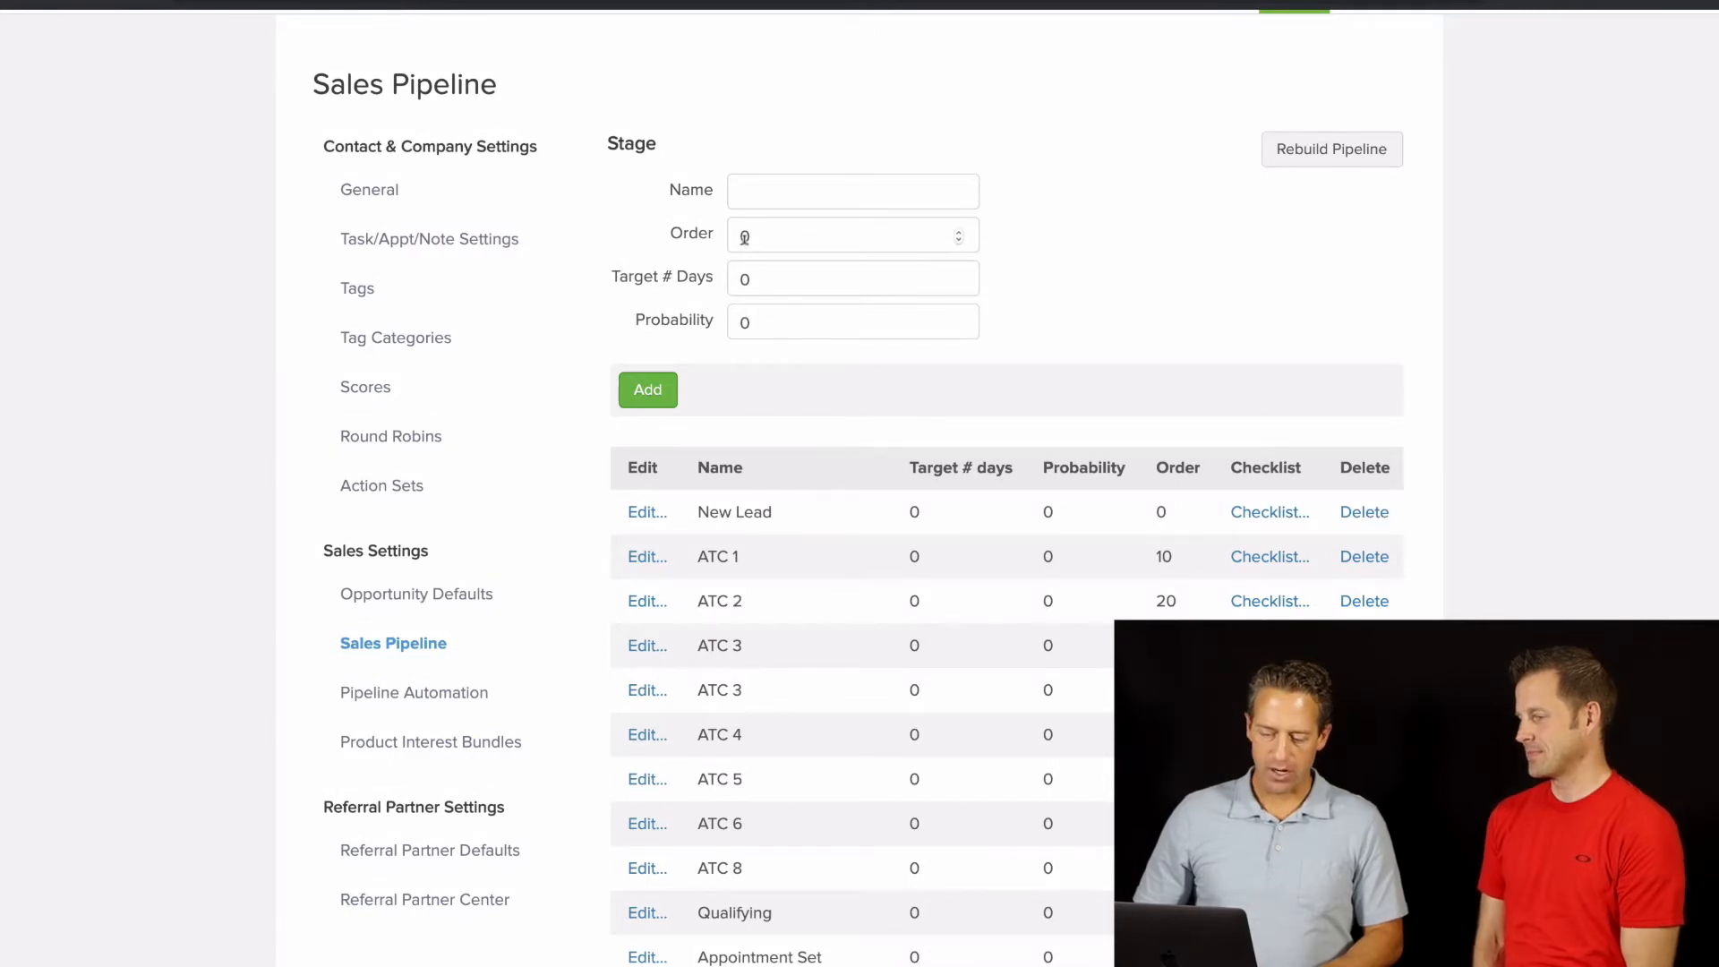
click(833, 234)
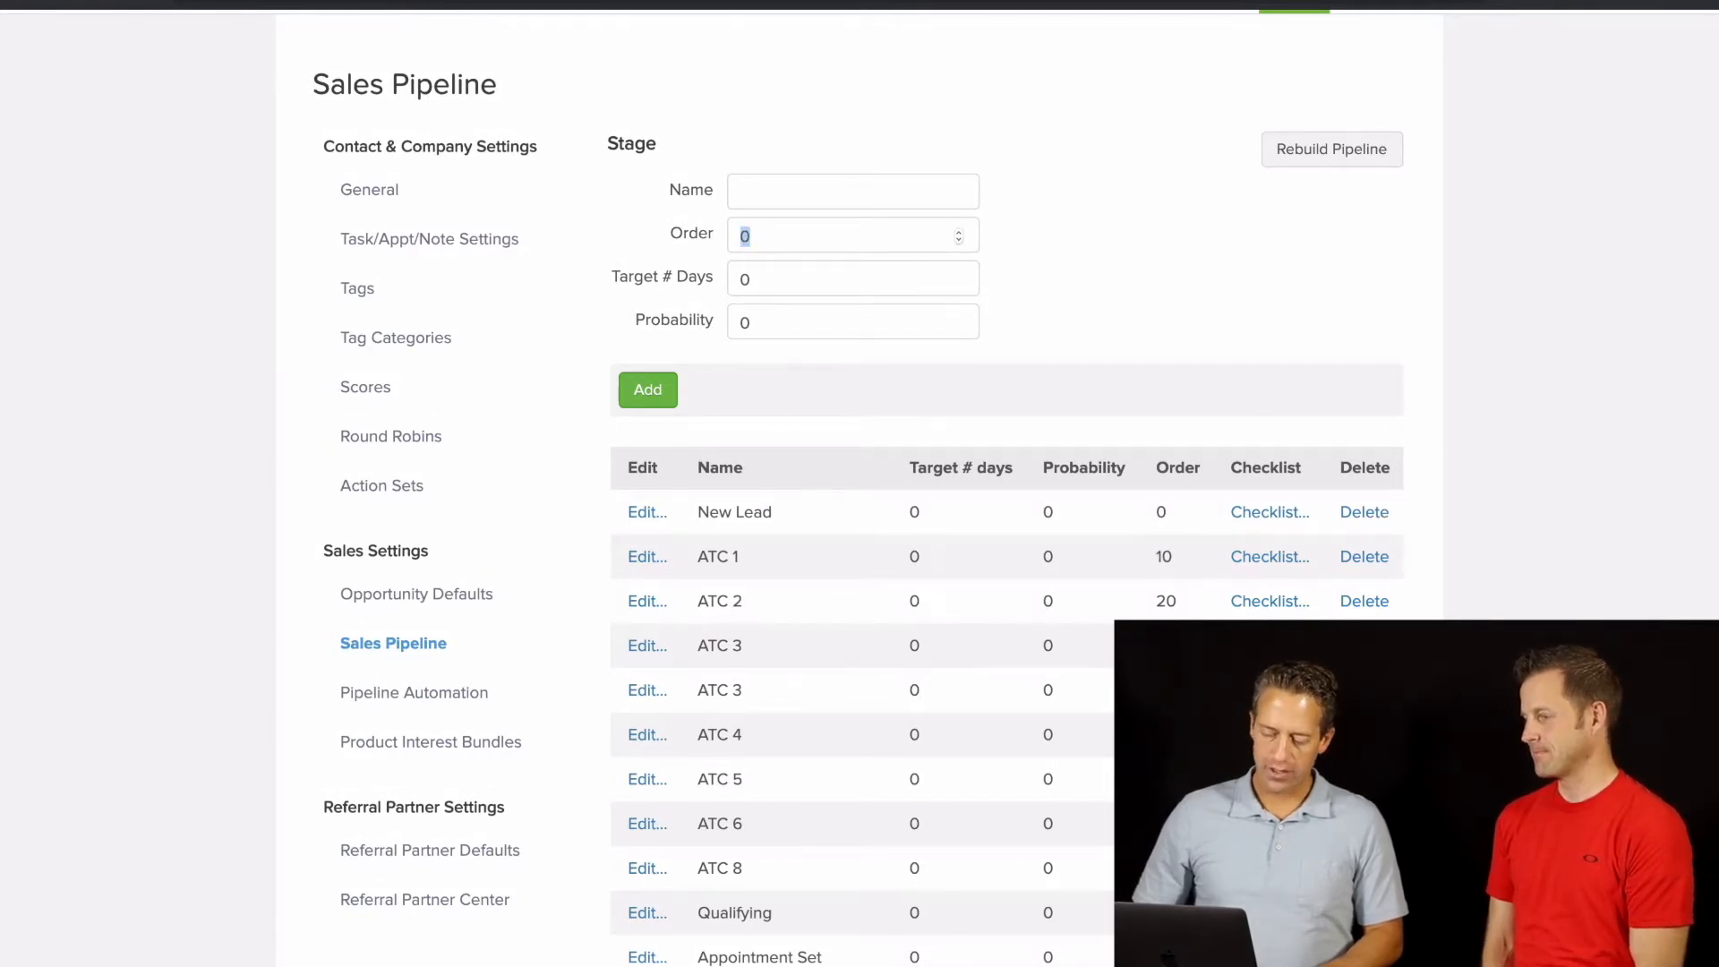